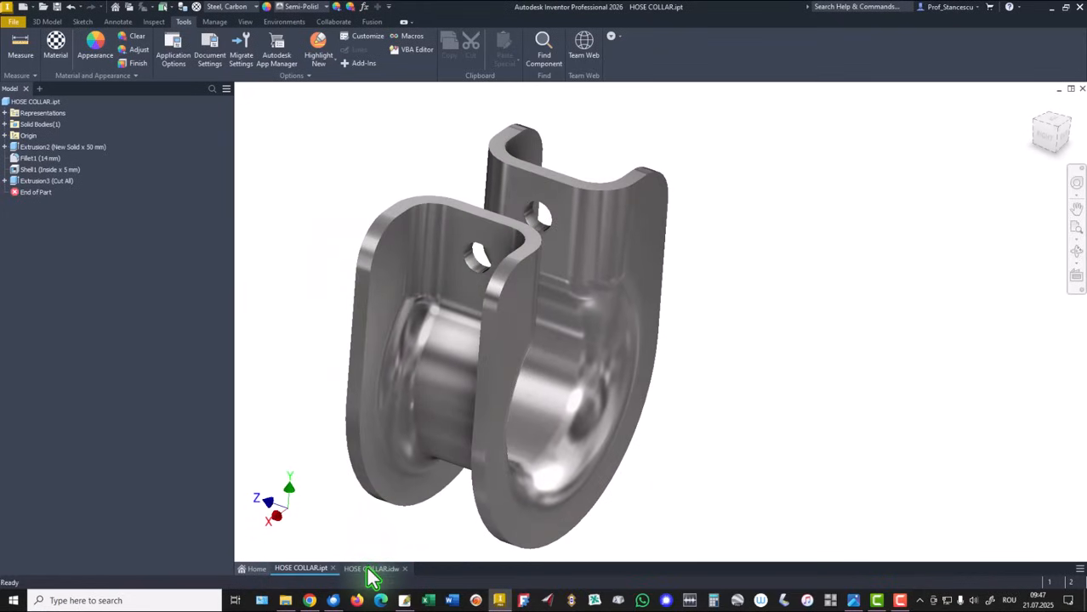
Review the HOSE COLLAR.idw drawing, noting the model volume 97219.106 mm^3
{"action": "left_click", "coordinate": [370, 569]}
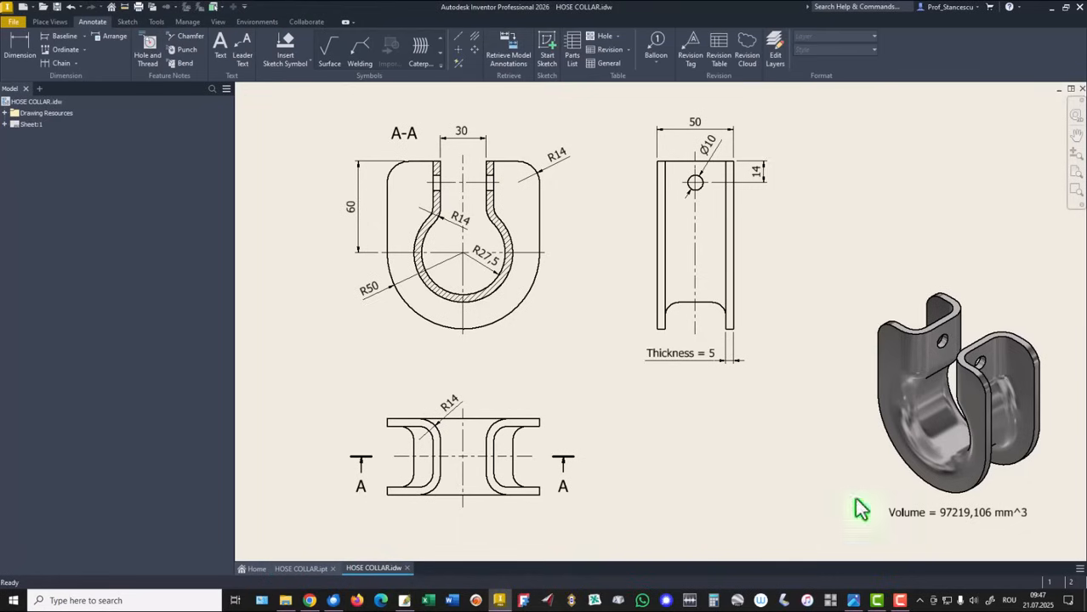
{"action": "mouse_move", "coordinate": [592, 330]}
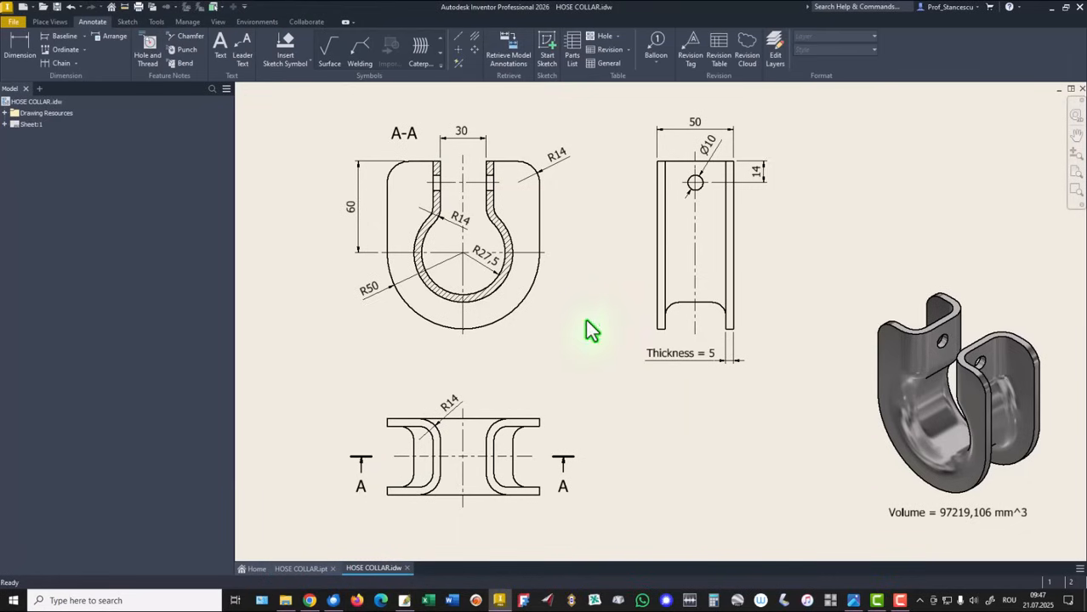
{"action": "mouse_move", "coordinate": [364, 136]}
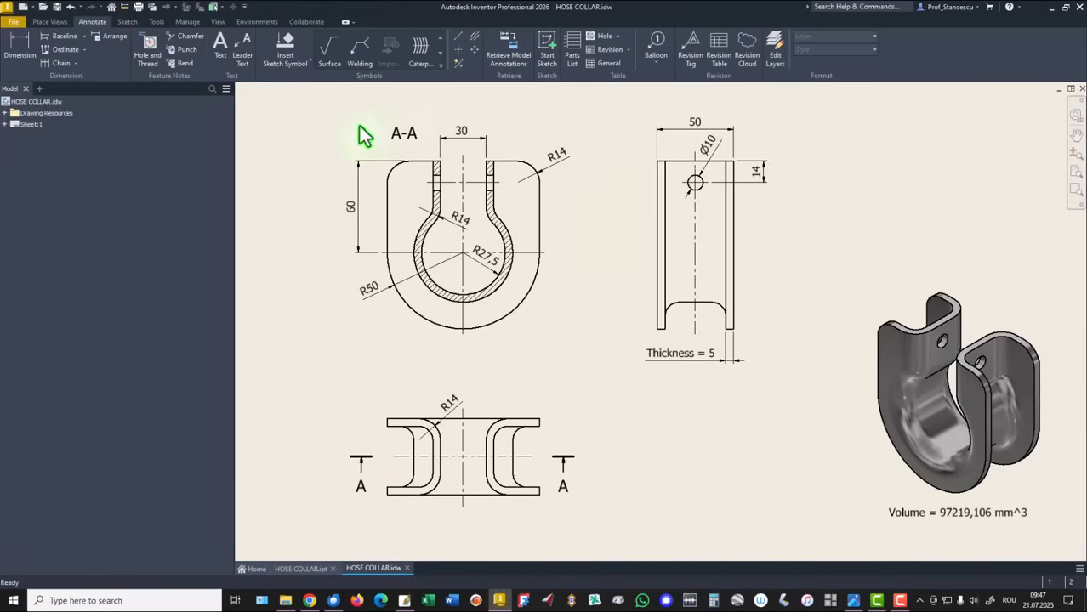
{"action": "mouse_move", "coordinate": [580, 405]}
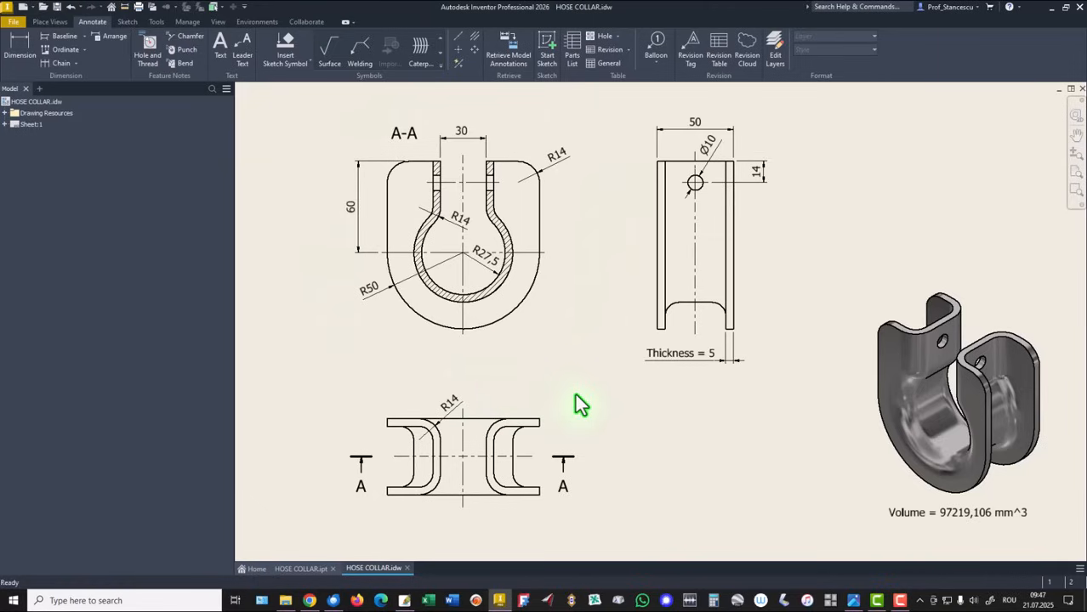
{"action": "mouse_move", "coordinate": [602, 330]}
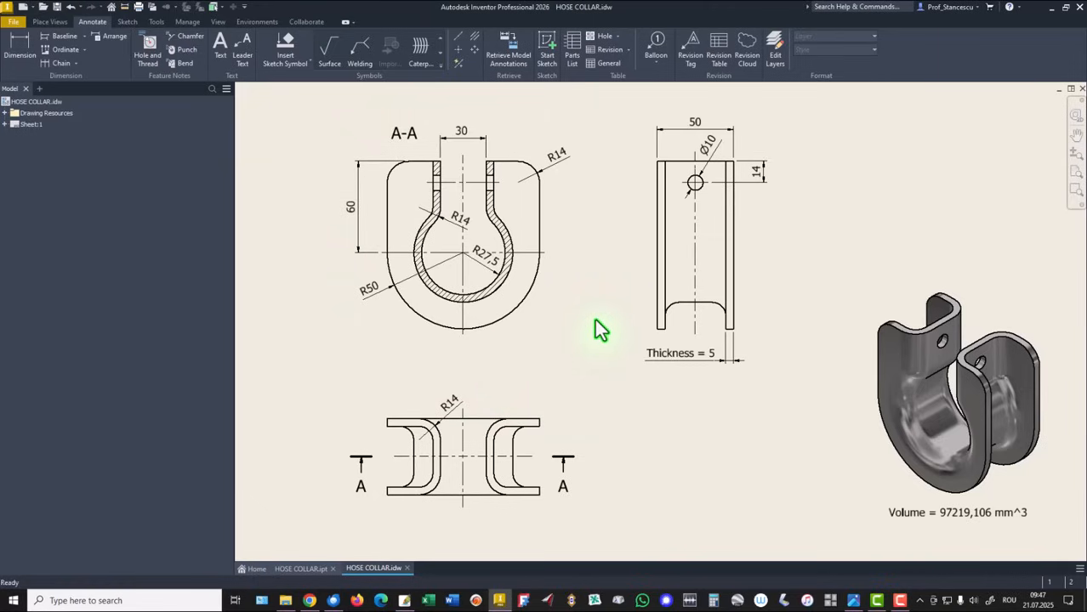
{"action": "mouse_move", "coordinate": [46, 17]}
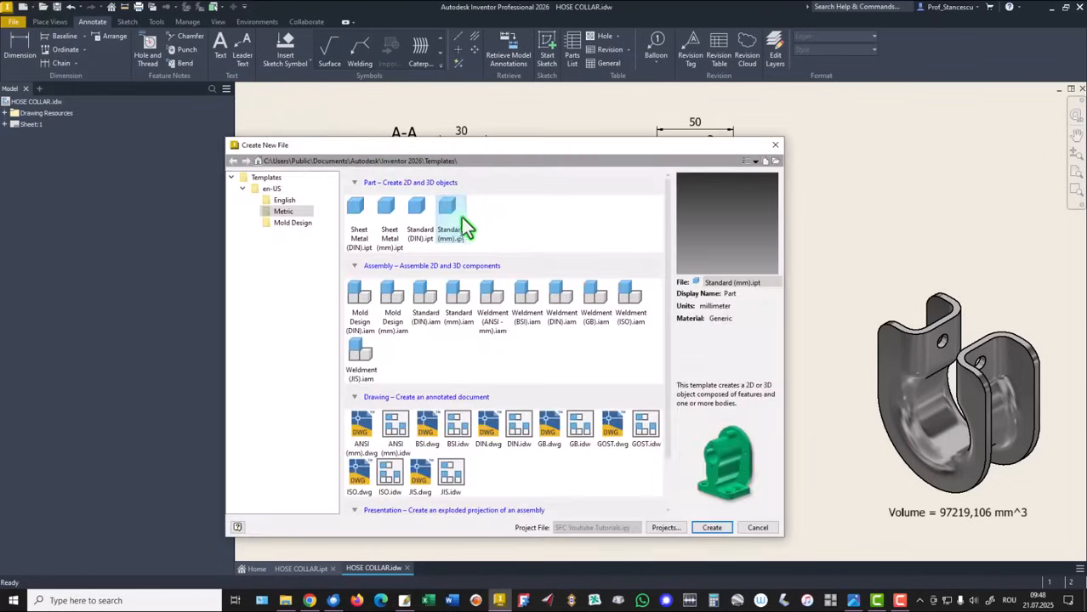
Create the new Standard (mm).ipt part and begin a 2D sketch on the XY plane
{"action": "left_click", "coordinate": [711, 528]}
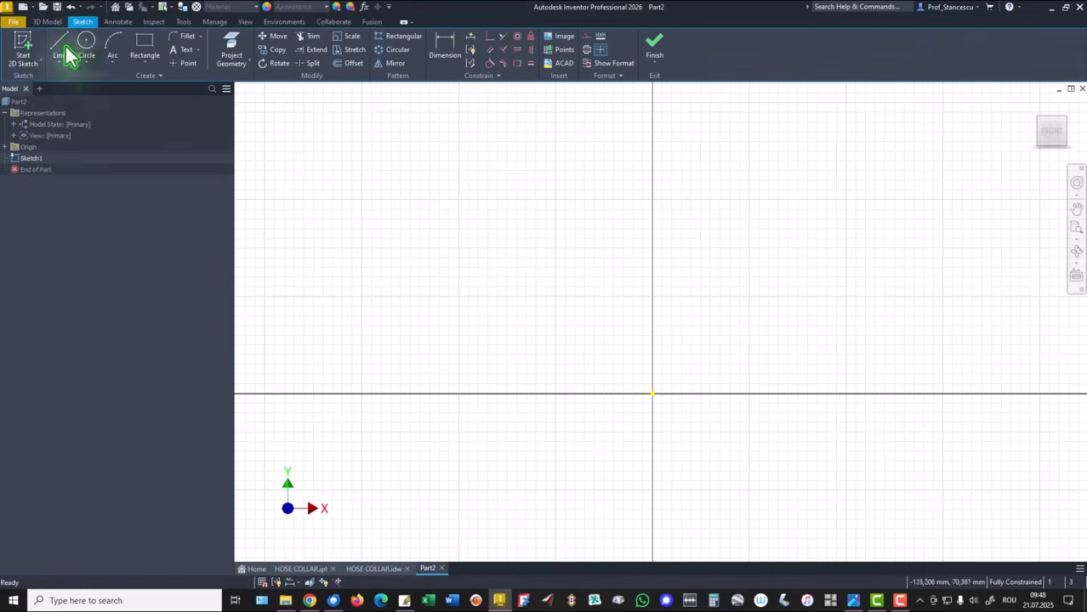
Draw the top and side lines with the Line tool, sweeping a tangent semicircular arc below the origin
{"action": "left_click", "coordinate": [58, 48]}
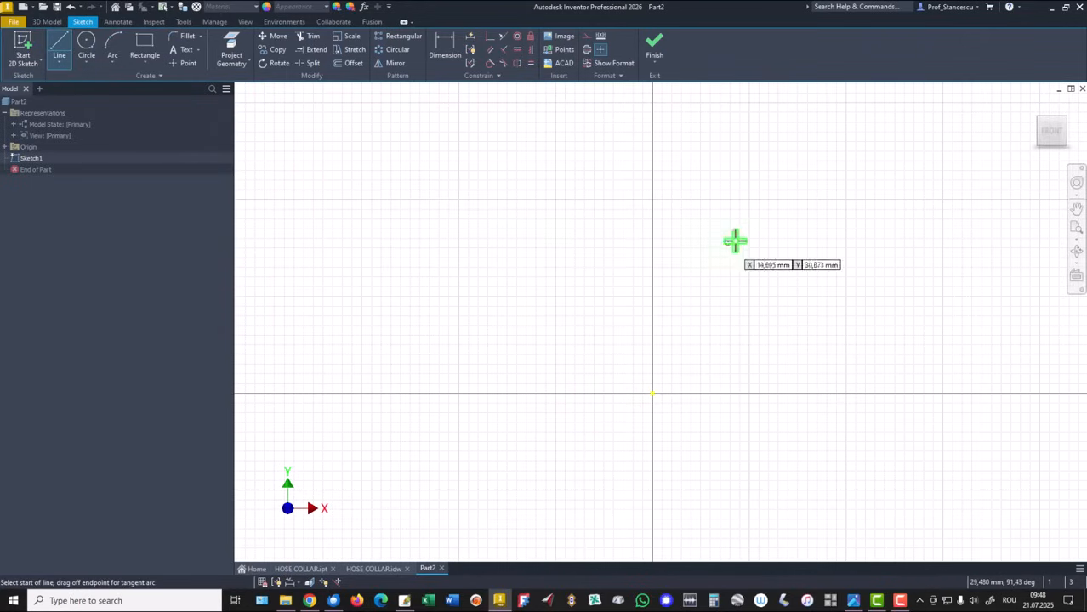
{"action": "mouse_move", "coordinate": [750, 224]}
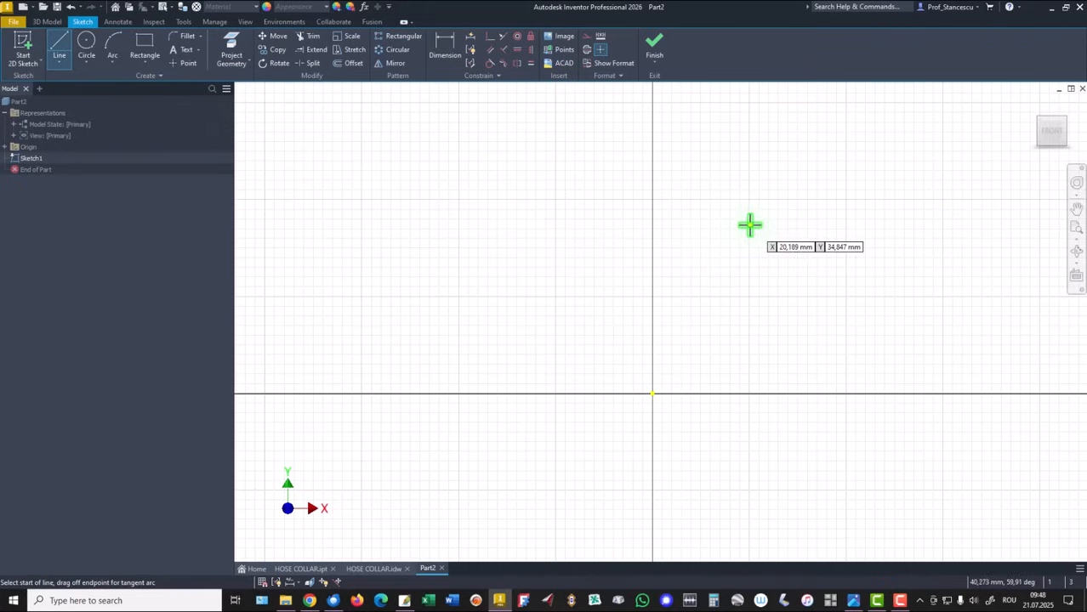
{"action": "left_click", "coordinate": [752, 225]}
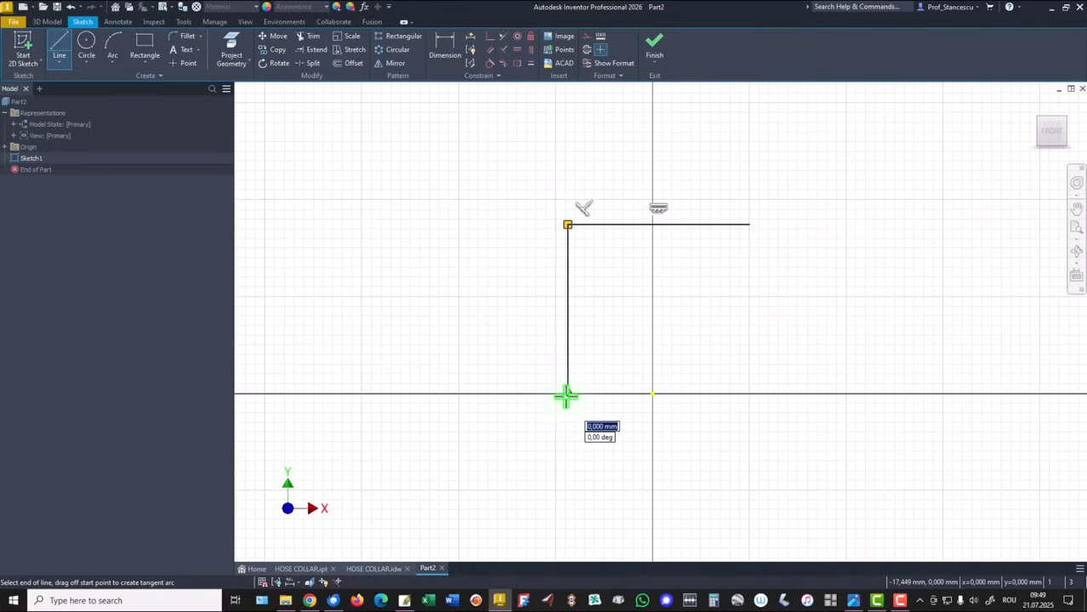
{"action": "left_click_drag", "start_coordinate": [569, 395], "coordinate": [755, 405]}
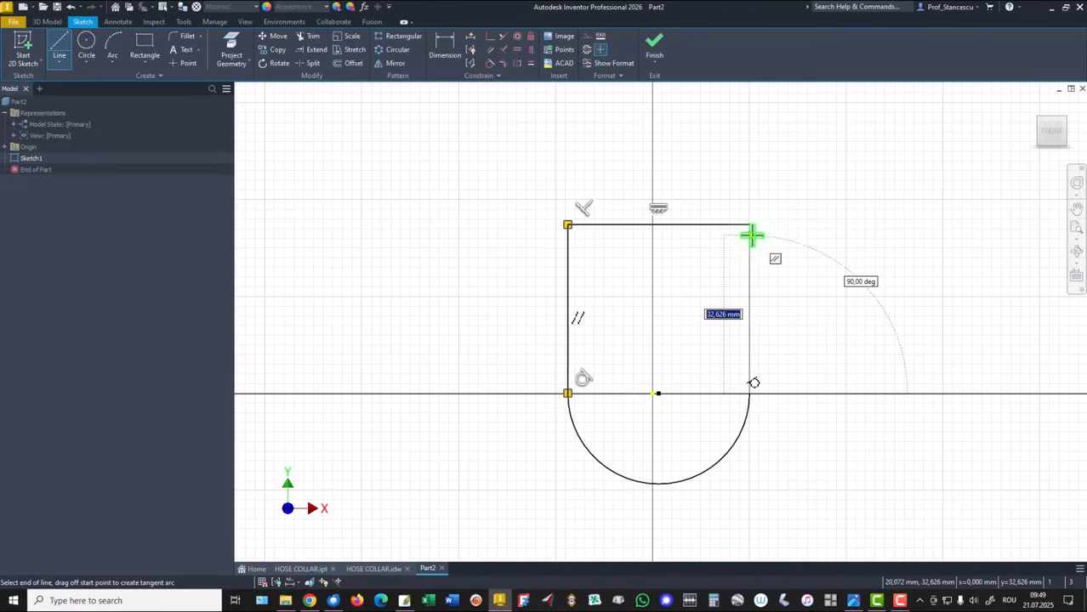
{"action": "mouse_move", "coordinate": [748, 225]}
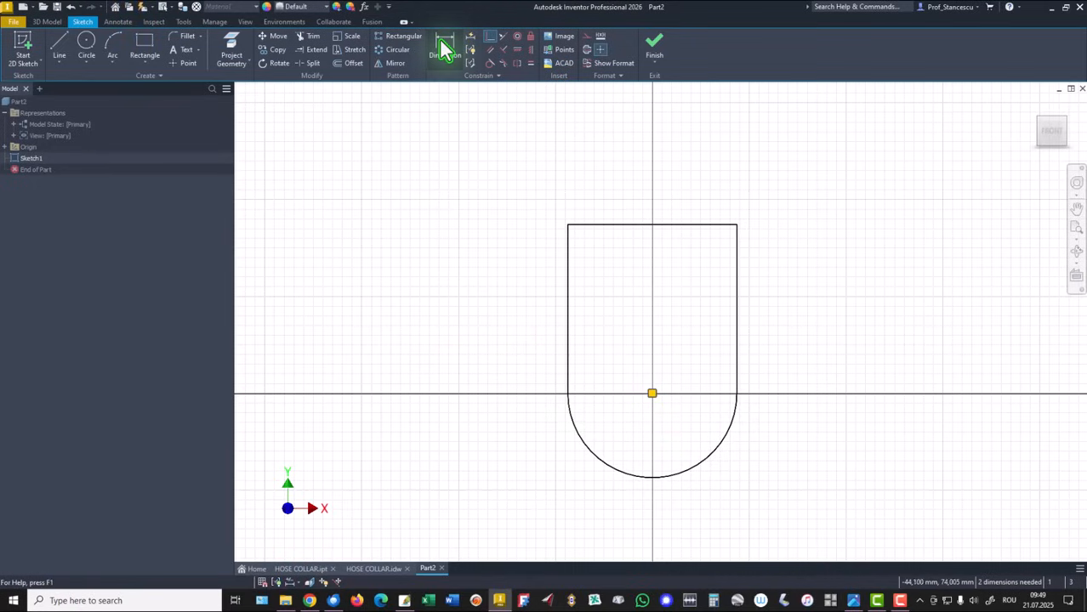
Dimension the left vertical edge as 60 and the bottom arc radius as 50
{"action": "left_click", "coordinate": [446, 50]}
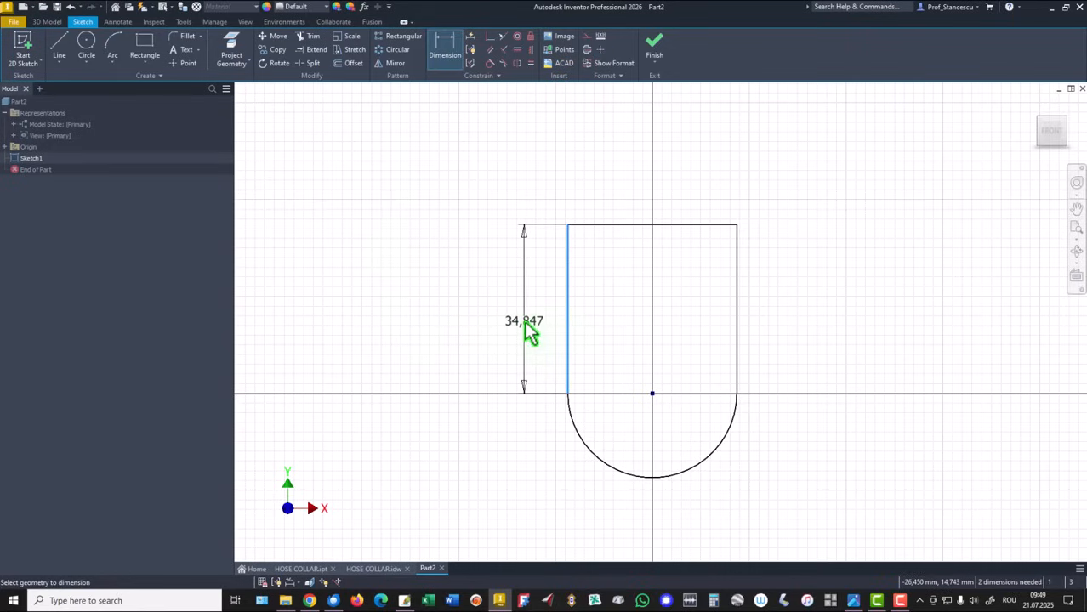
{"action": "left_click", "coordinate": [524, 320]}
{"action": "type", "text": "60"}
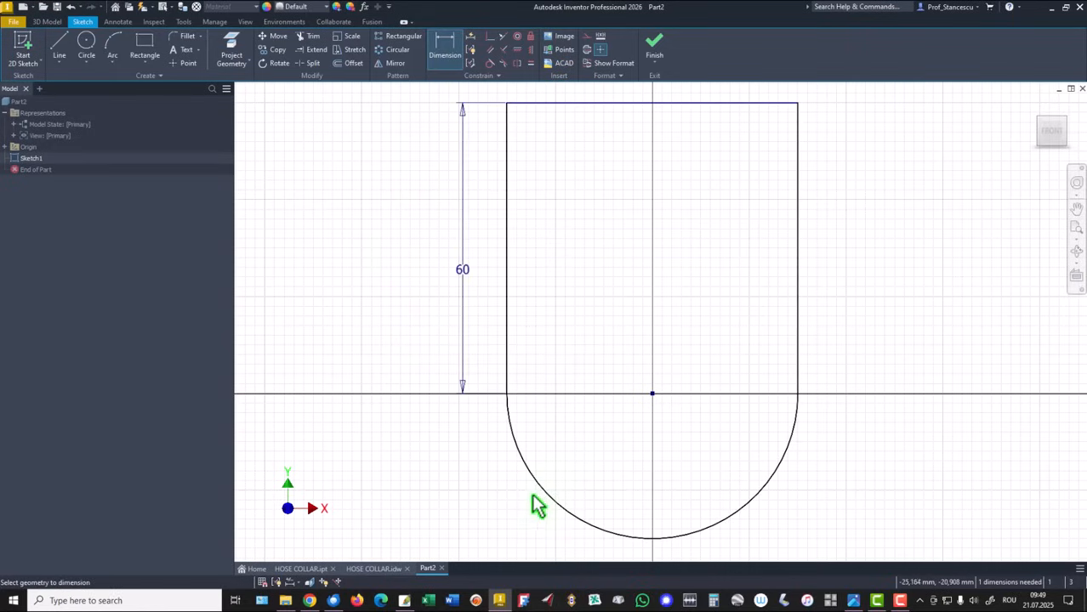
{"action": "left_click", "coordinate": [579, 523]}
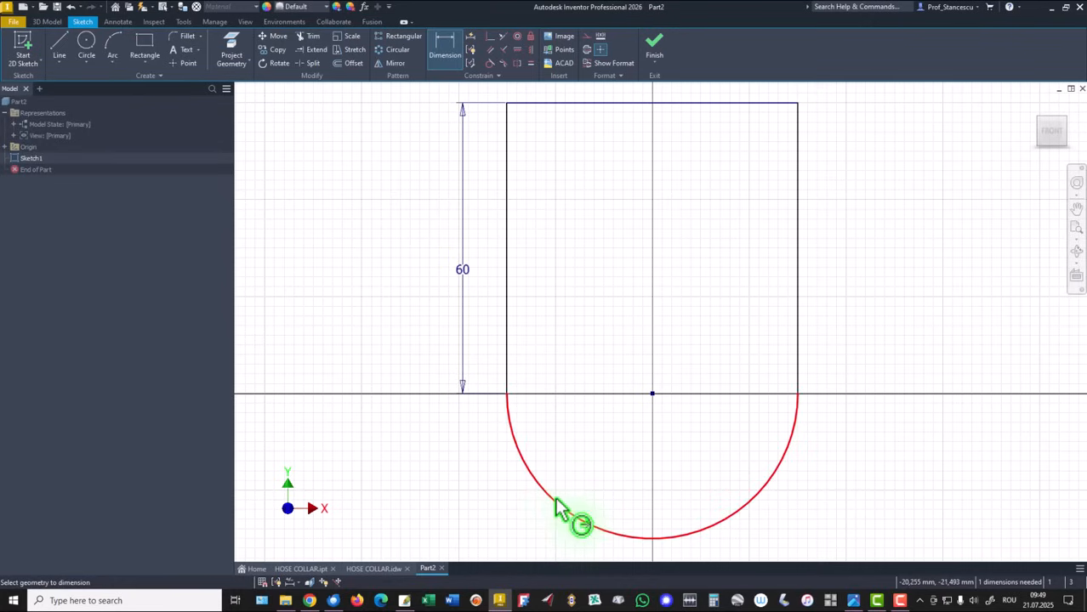
{"action": "left_click", "coordinate": [578, 524]}
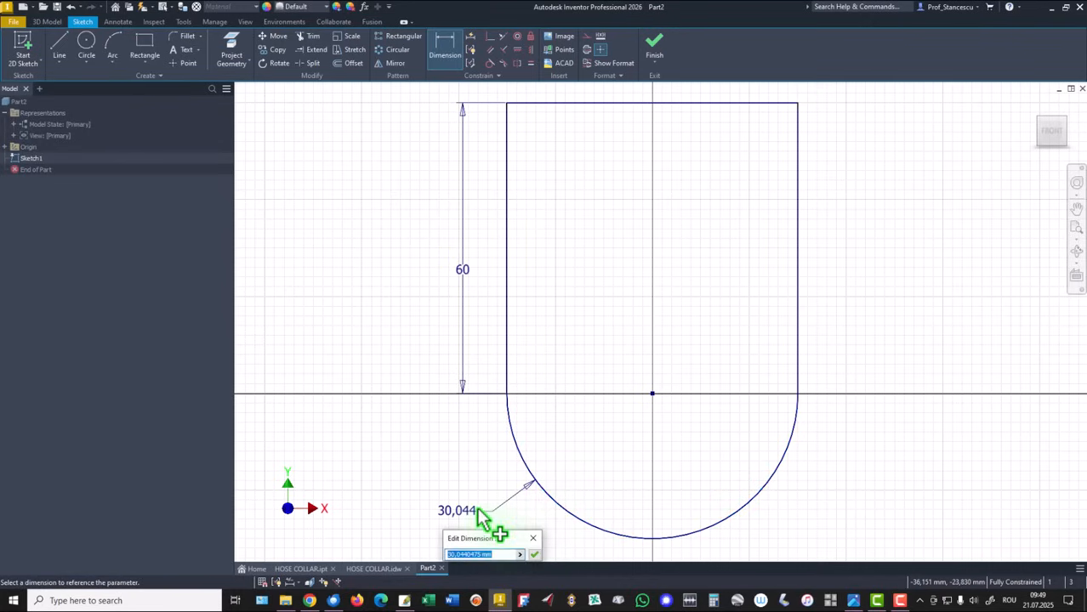
{"action": "type", "text": "50"}
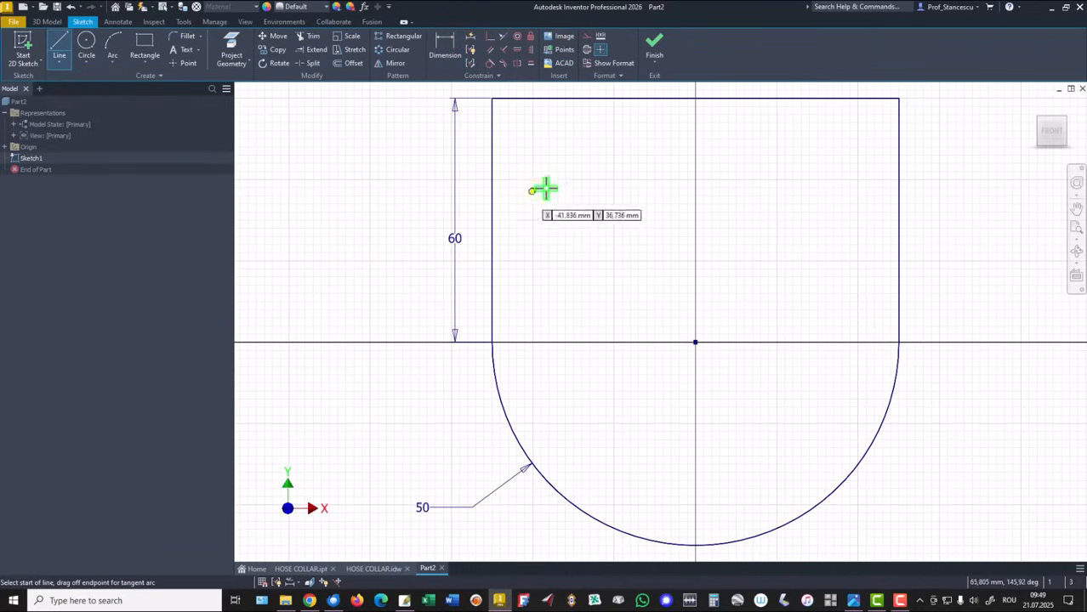
Draw the slot line down from the top edge with a tangent arc into the central circle
{"action": "left_click", "coordinate": [544, 189]}
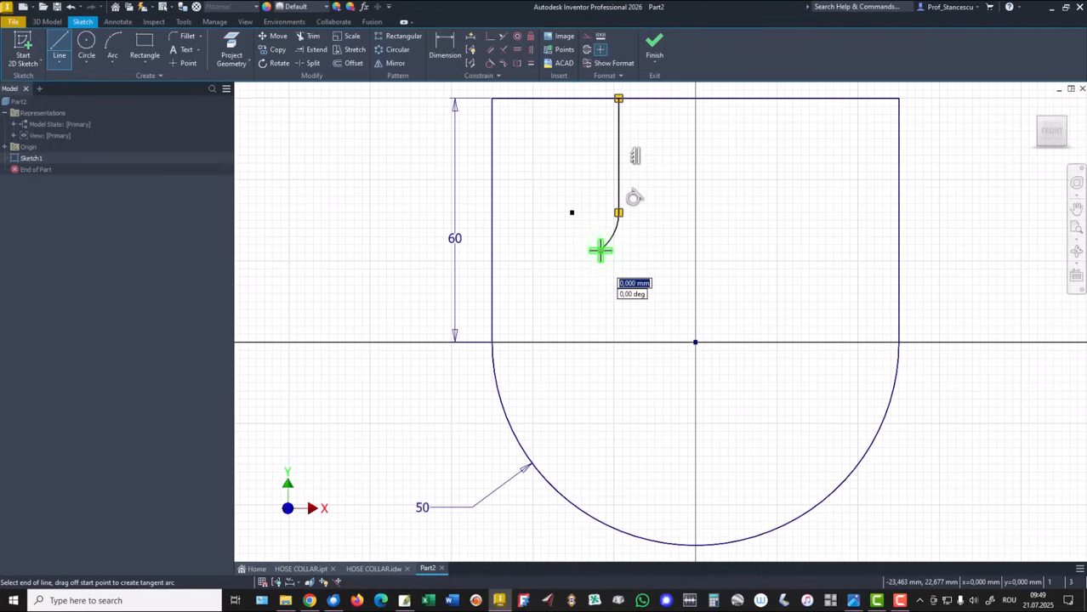
{"action": "left_click_drag", "start_coordinate": [600, 252], "coordinate": [824, 293]}
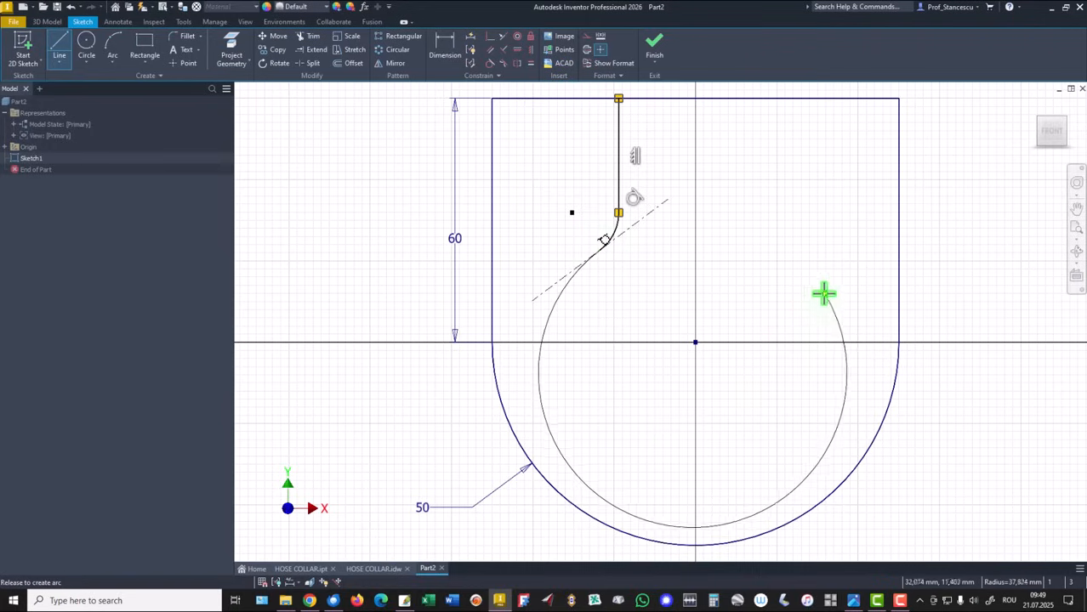
{"action": "mouse_move", "coordinate": [796, 254]}
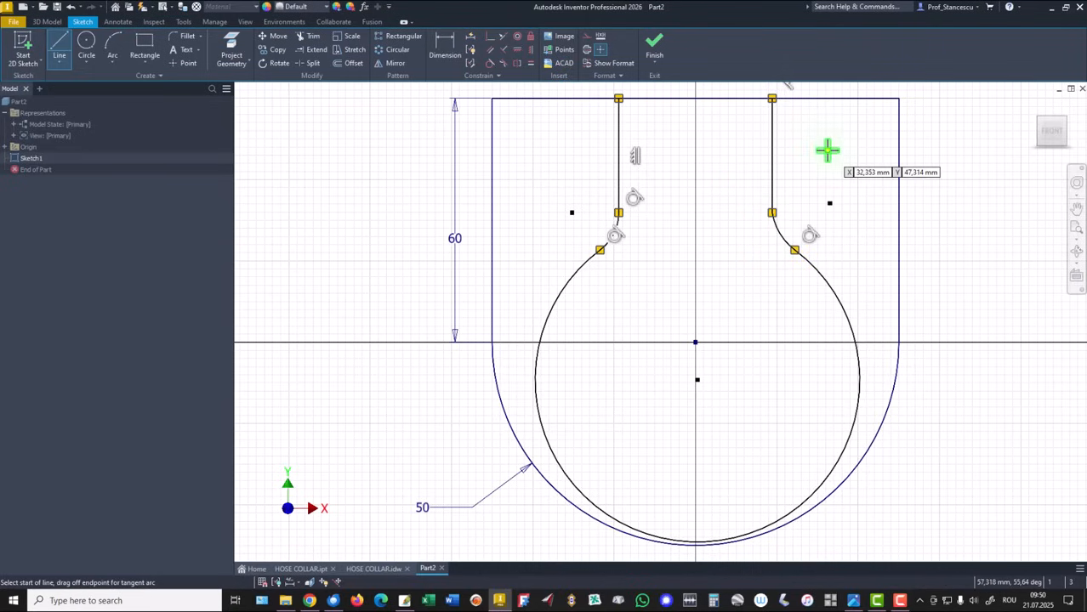
{"action": "mouse_move", "coordinate": [769, 225]}
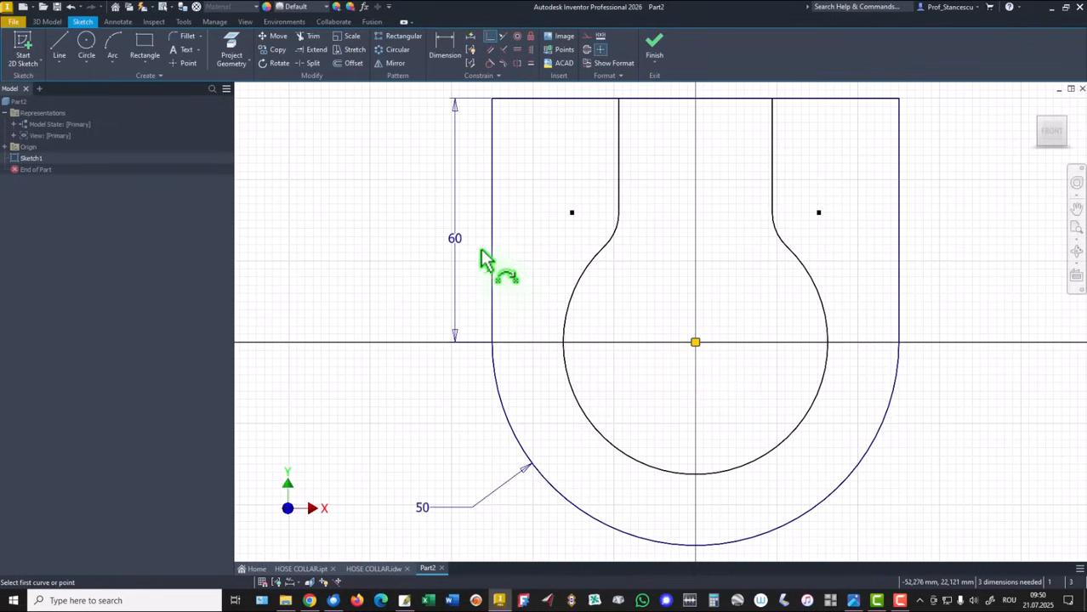
{"action": "mouse_move", "coordinate": [382, 234]}
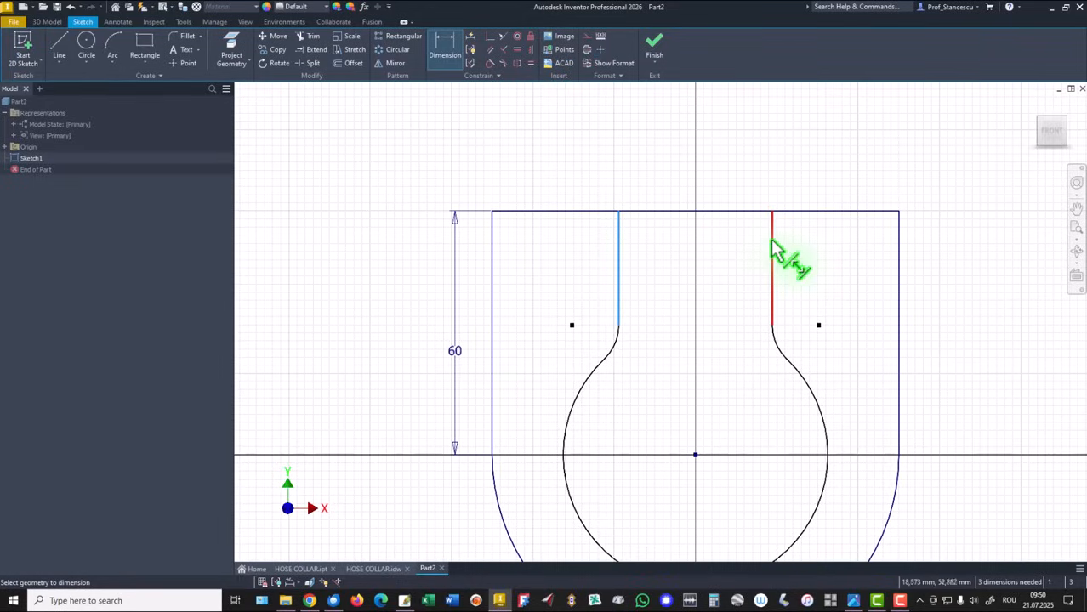
Dimension the slot width 30, slot arc R14 and inner circle R27.5
{"action": "left_click", "coordinate": [772, 218]}
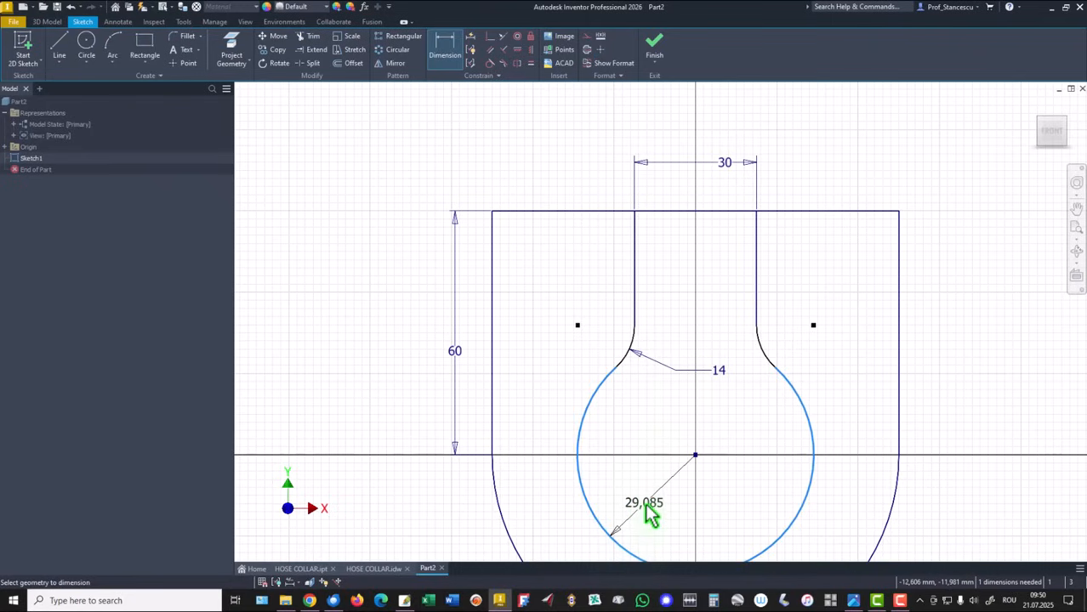
{"action": "left_click", "coordinate": [643, 502]}
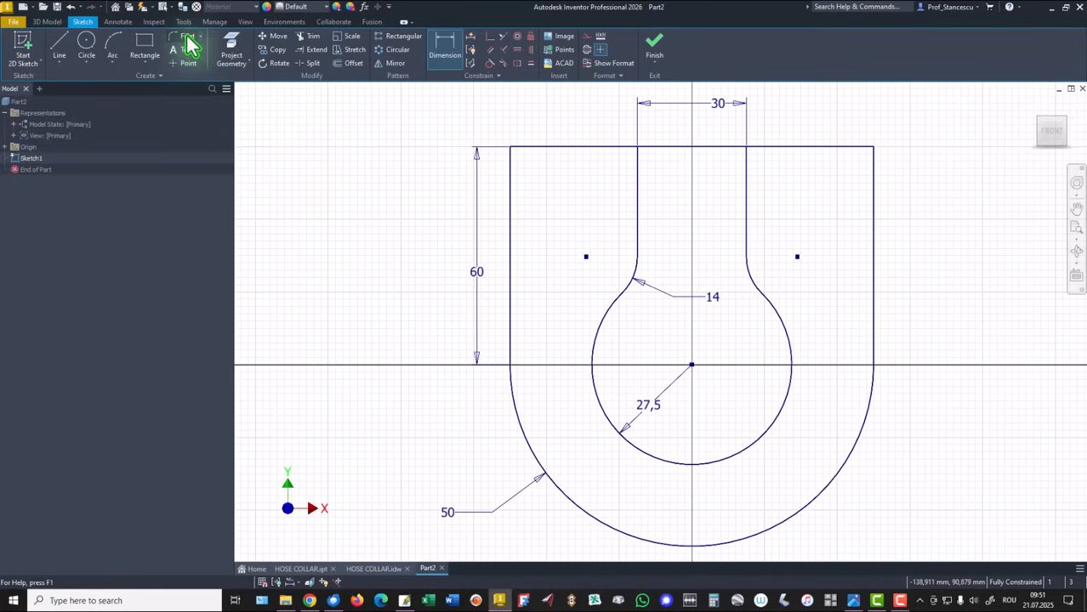
Round the outer top corners with 14 mm 2D fillets
{"action": "left_click", "coordinate": [187, 41]}
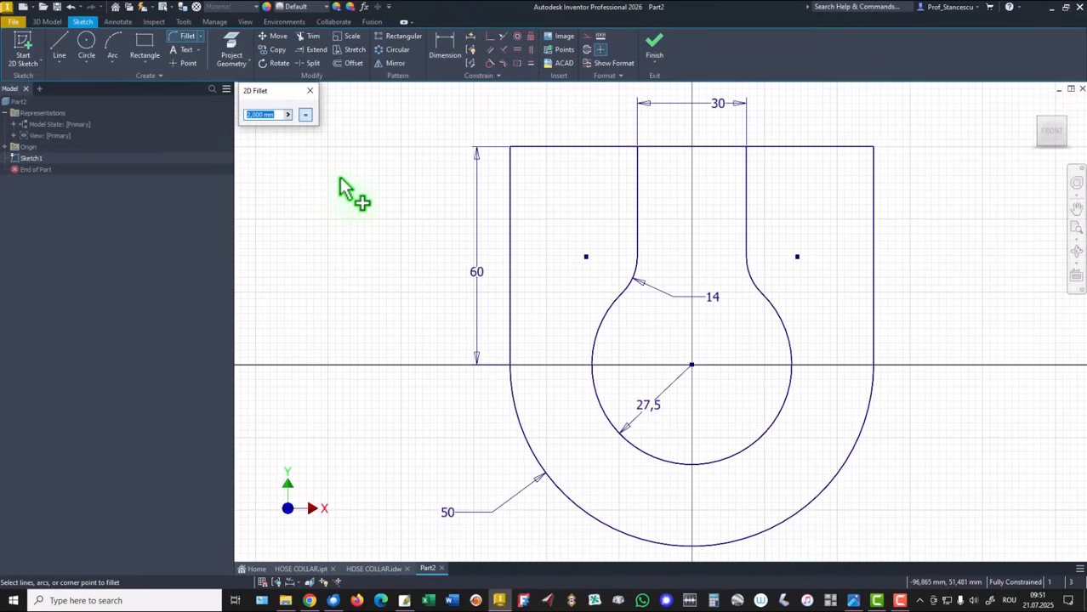
{"action": "type", "text": "14"}
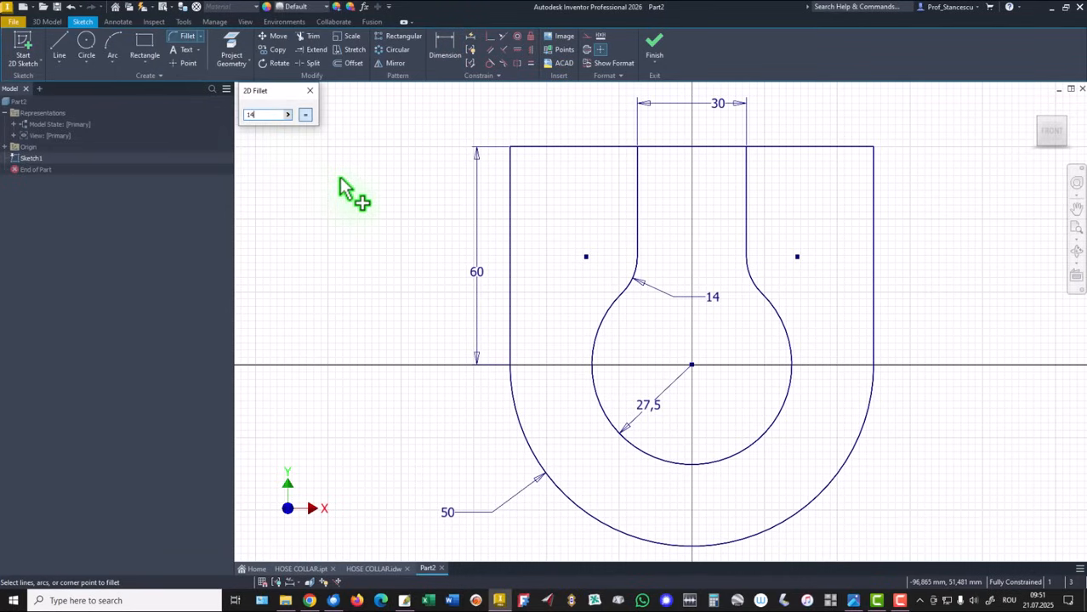
{"action": "left_click", "coordinate": [510, 150]}
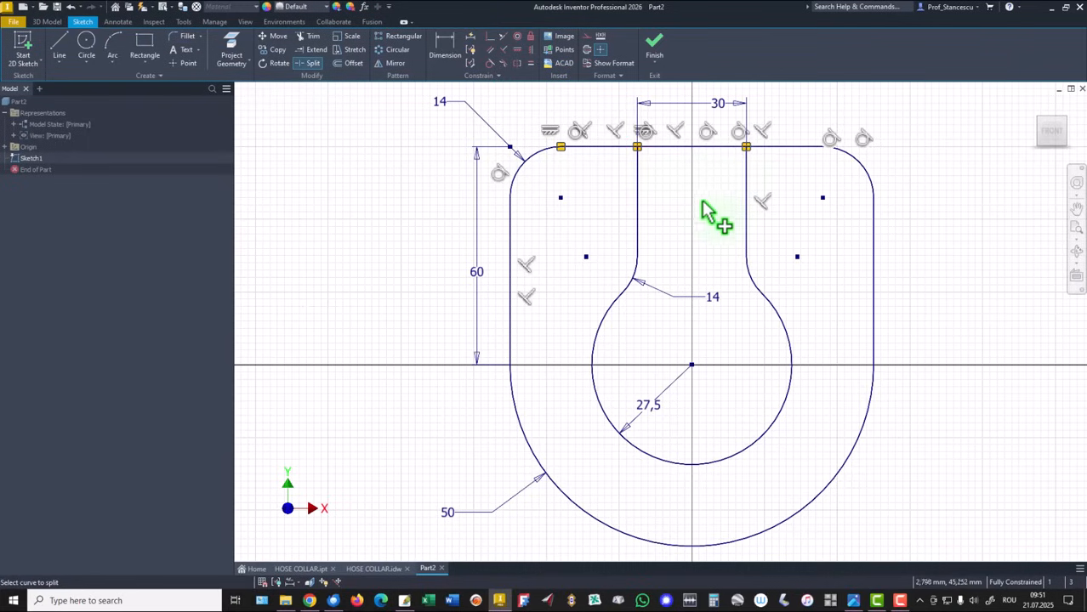
{"action": "mouse_move", "coordinate": [305, 150]}
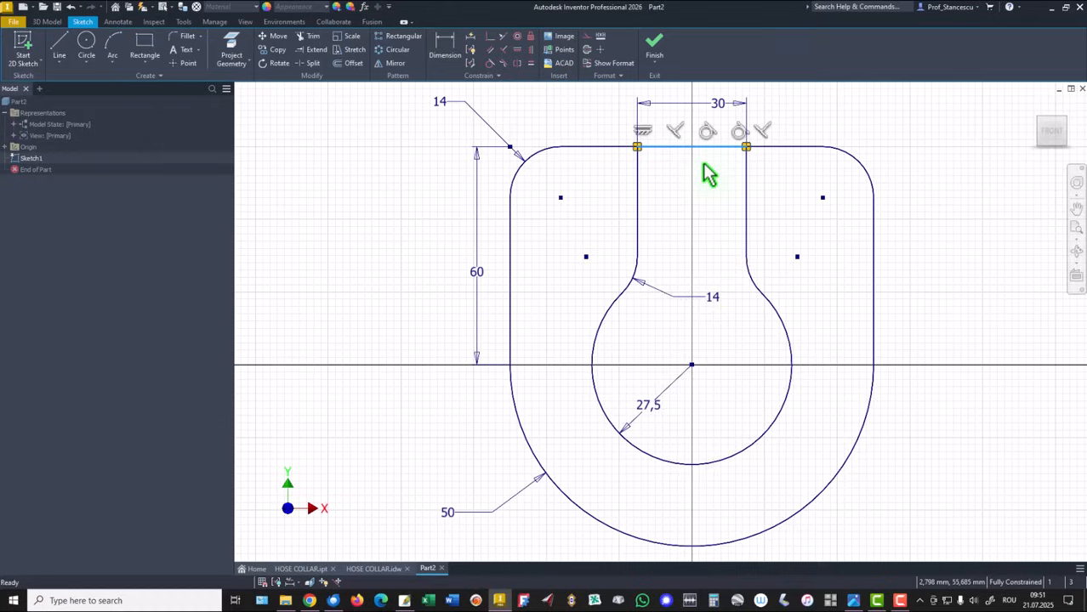
{"action": "mouse_move", "coordinate": [398, 225]}
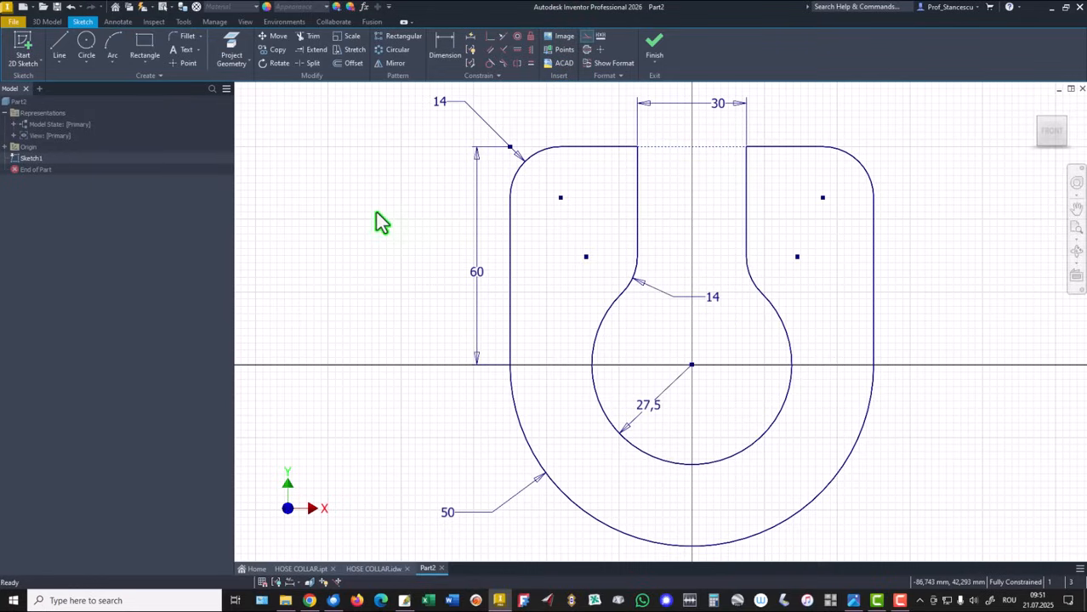
{"action": "mouse_move", "coordinate": [1031, 493]}
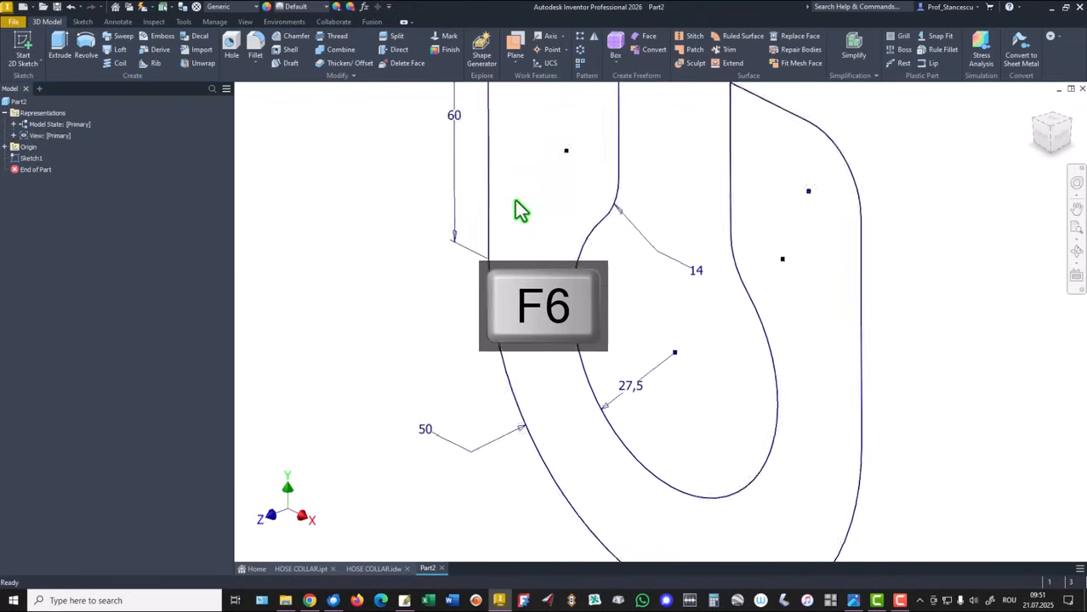
Extrude the collar profile into a solid U-shaped block and return to the home view
{"action": "key", "text": "f6"}
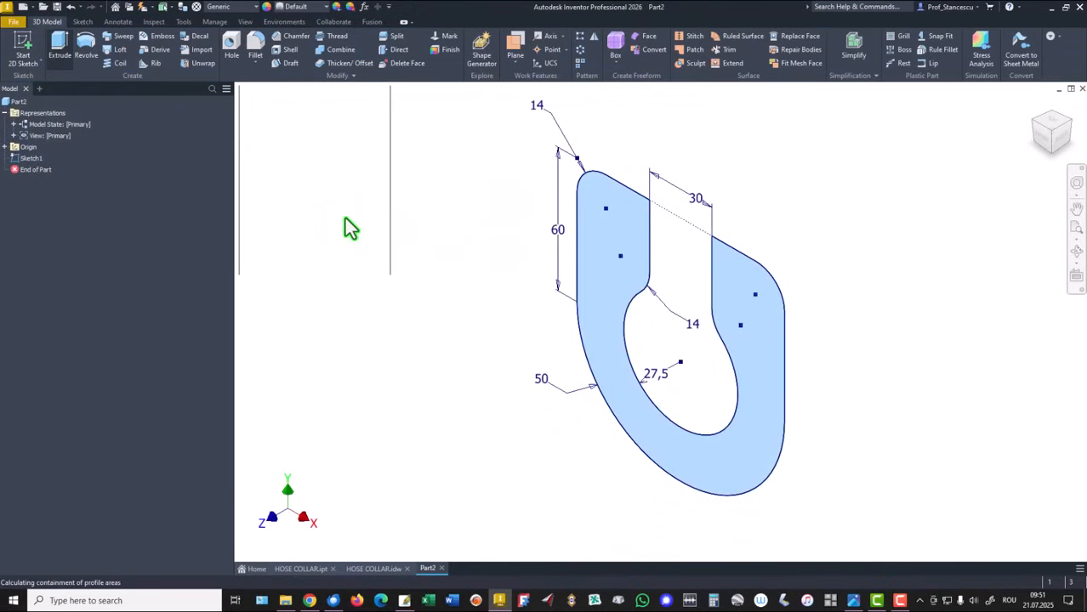
{"action": "left_click", "coordinate": [59, 47]}
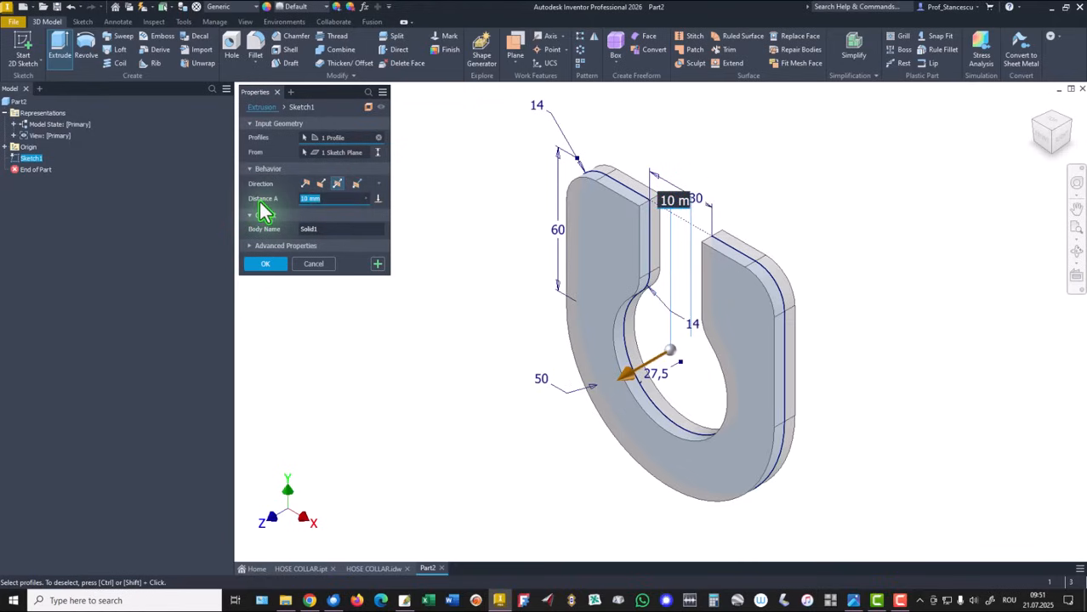
{"action": "left_click", "coordinate": [266, 264]}
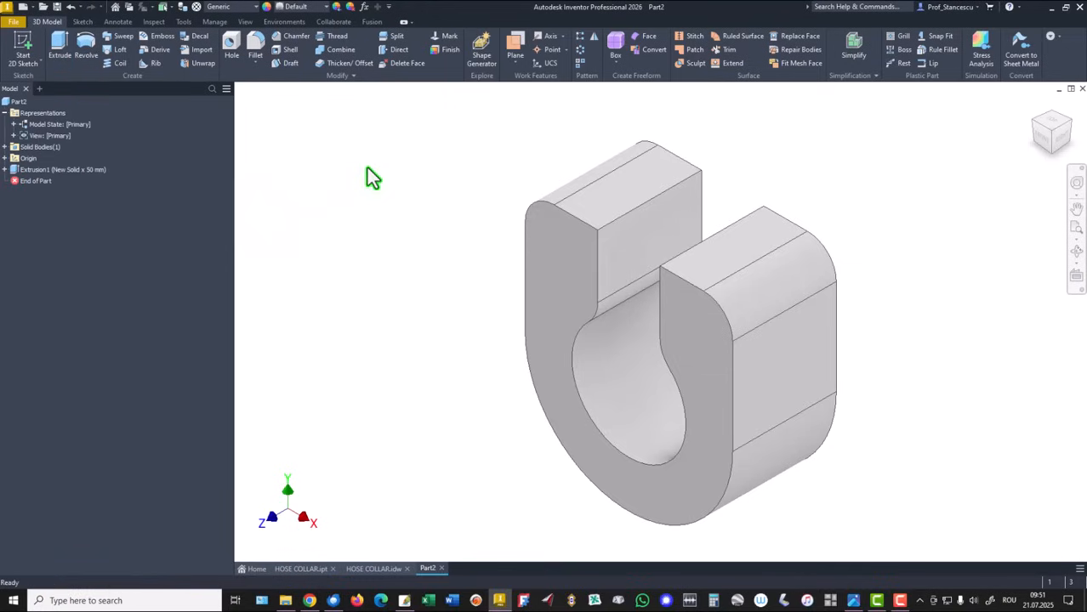
{"action": "key", "text": "F6"}
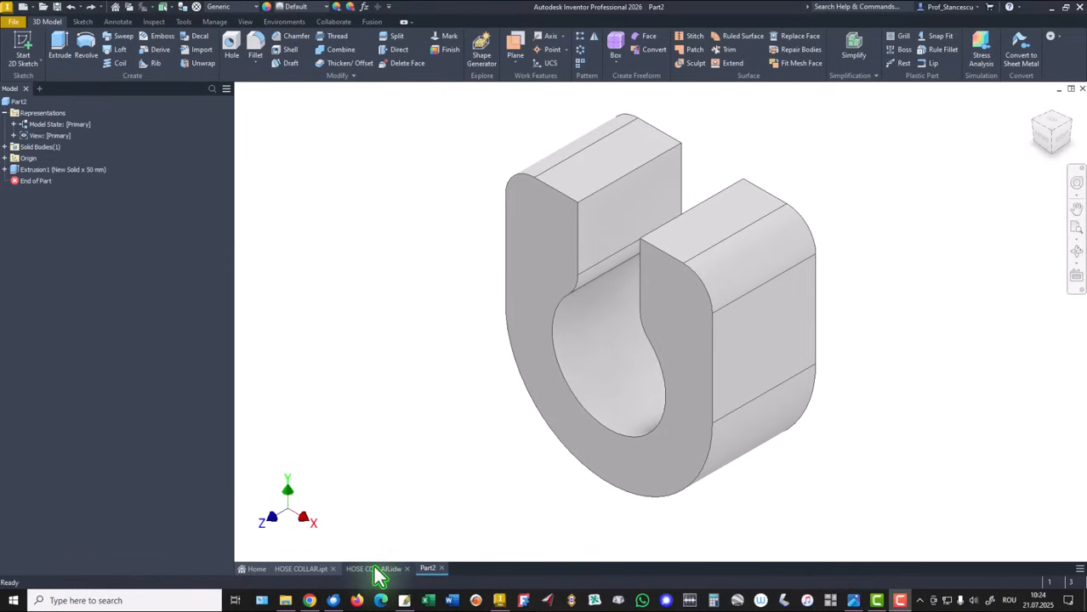
Check the HOSE COLLAR.idw drawing for section A-A dimensions, 5 mm thickness and volume
{"action": "left_click", "coordinate": [375, 569]}
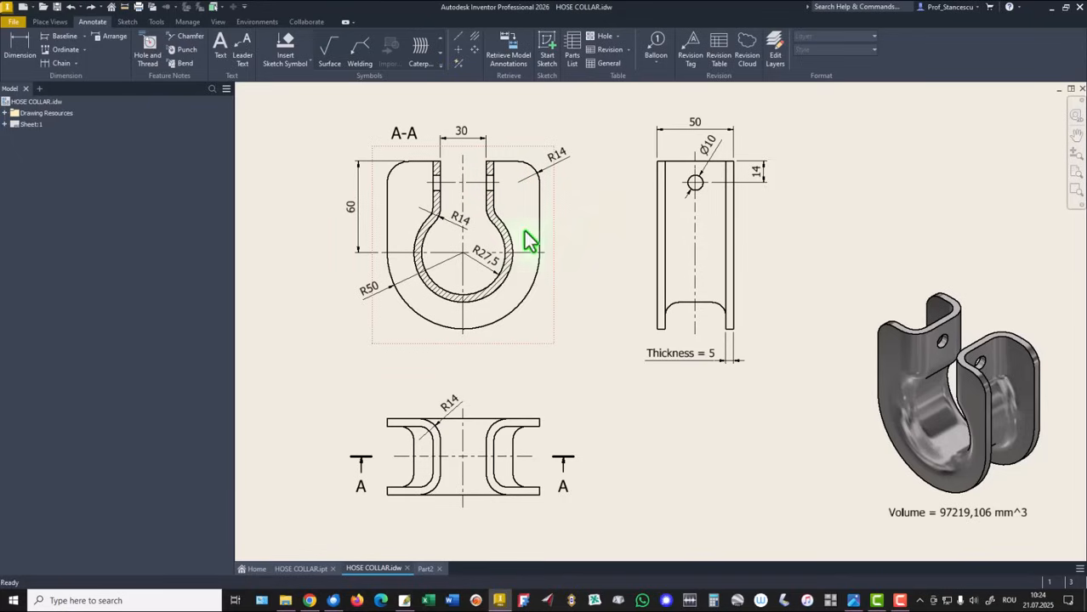
{"action": "left_click", "coordinate": [681, 352]}
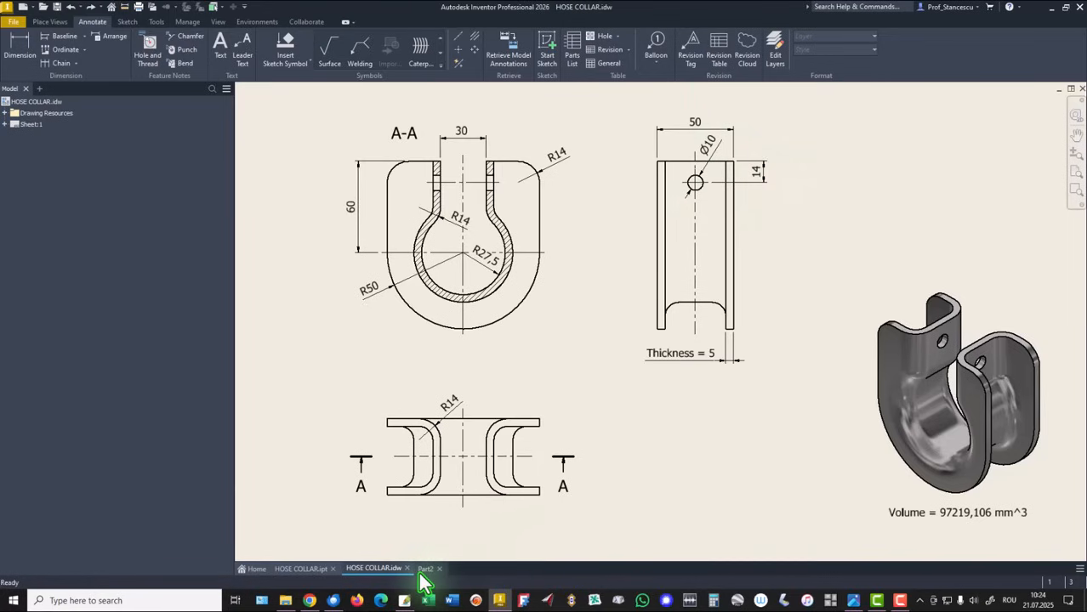
Back in Part2, fillet the inner hole and slot edges
{"action": "left_click", "coordinate": [427, 568]}
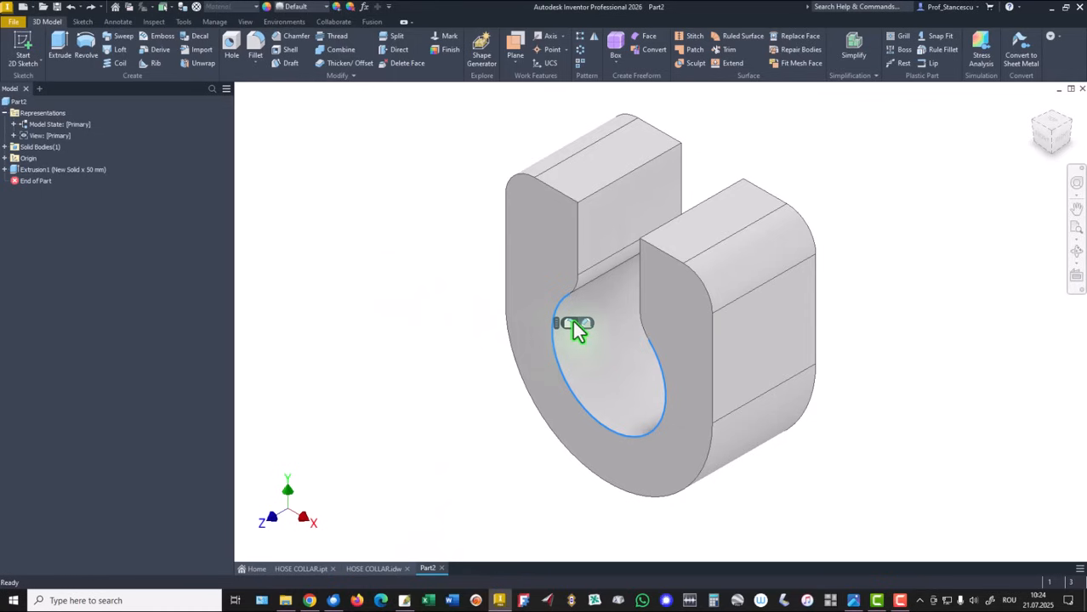
{"action": "left_click", "coordinate": [255, 47]}
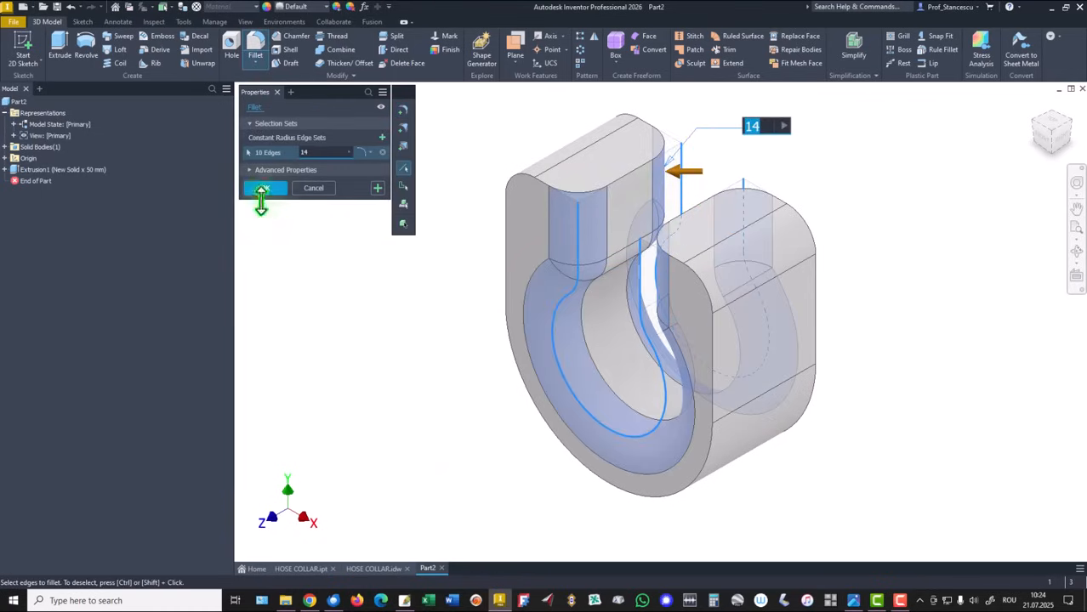
{"action": "left_click", "coordinate": [262, 187]}
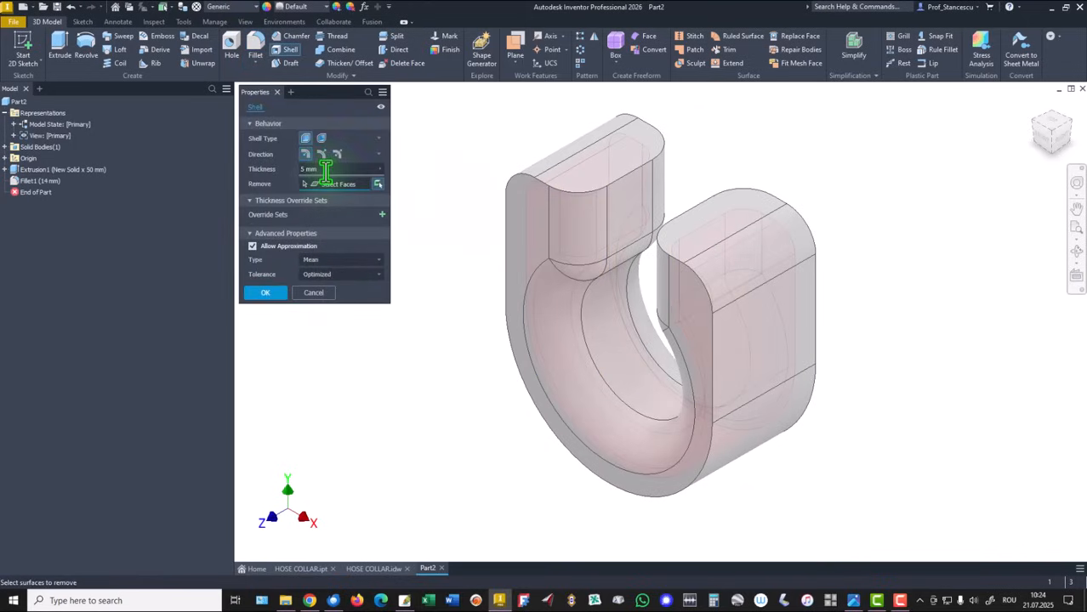
Shell the collar to 5 mm thickness, removing both arm end faces
{"action": "left_click", "coordinate": [595, 184]}
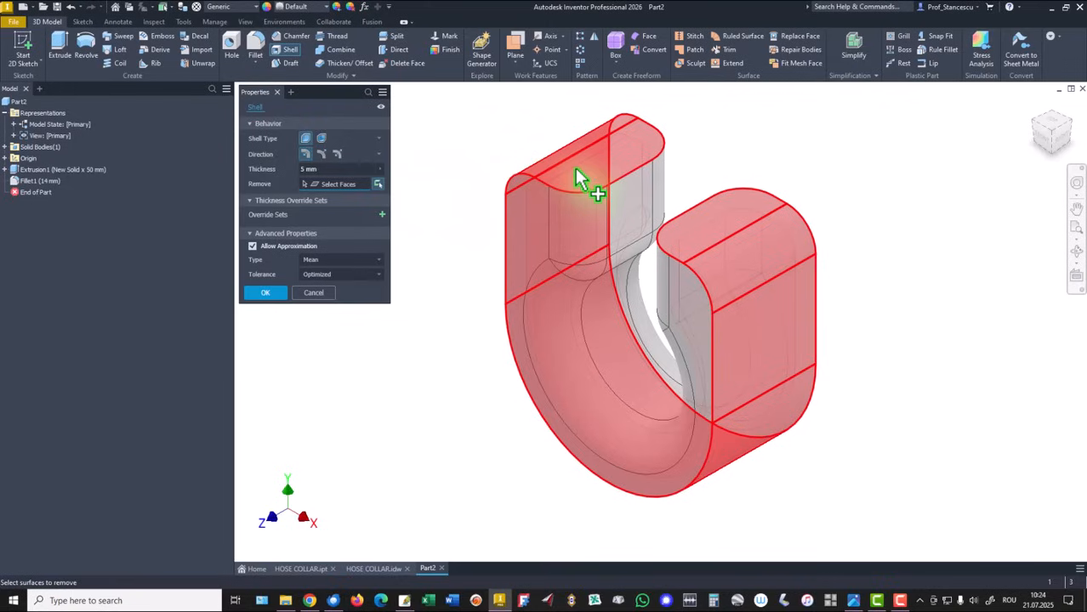
{"action": "left_click", "coordinate": [661, 497]}
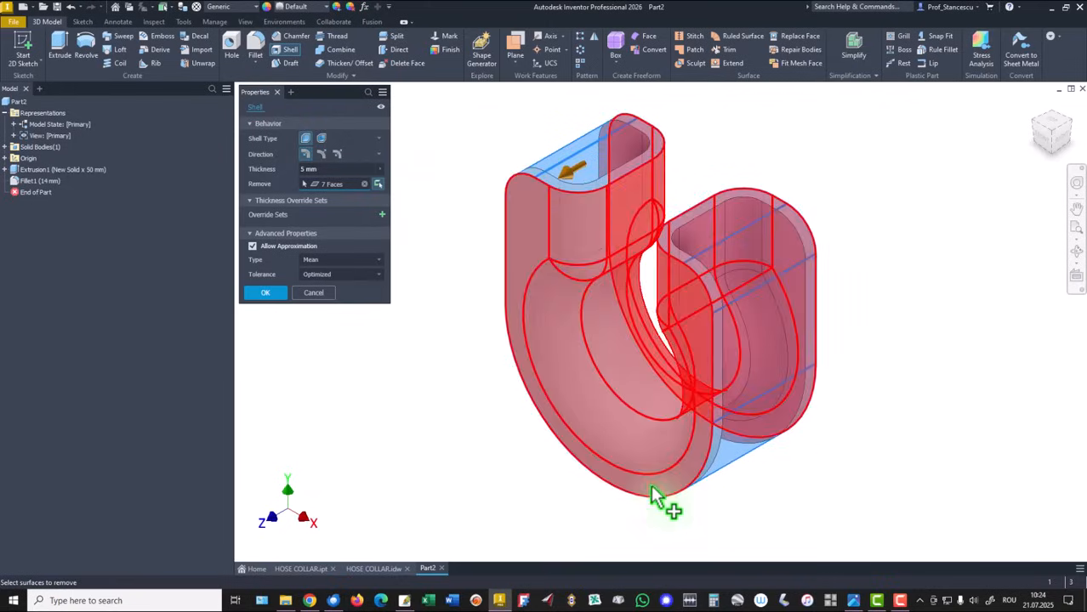
{"action": "left_click", "coordinate": [266, 293]}
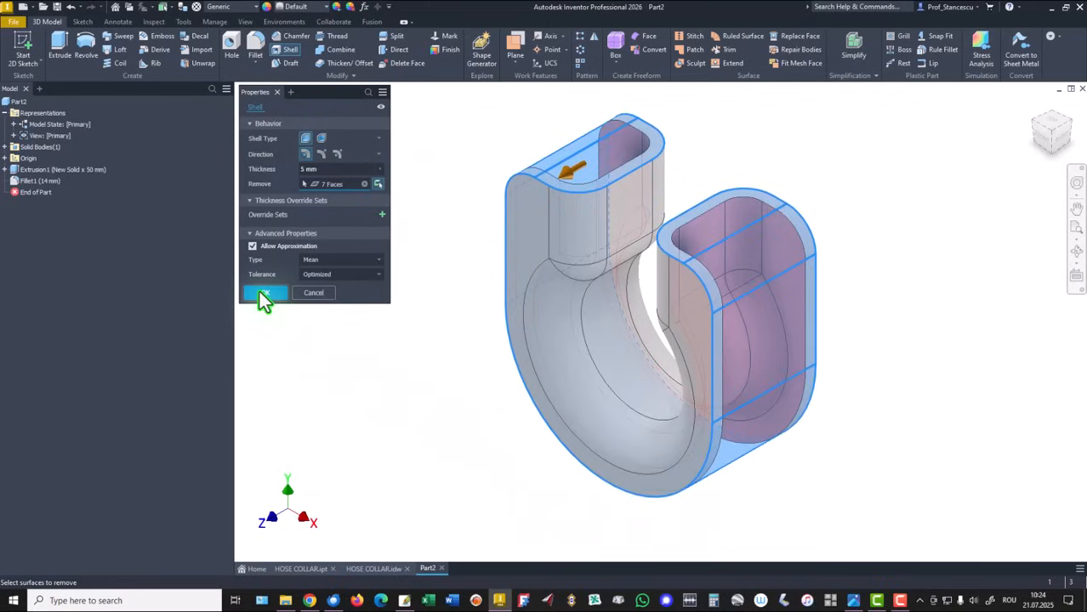
{"action": "left_click", "coordinate": [265, 293]}
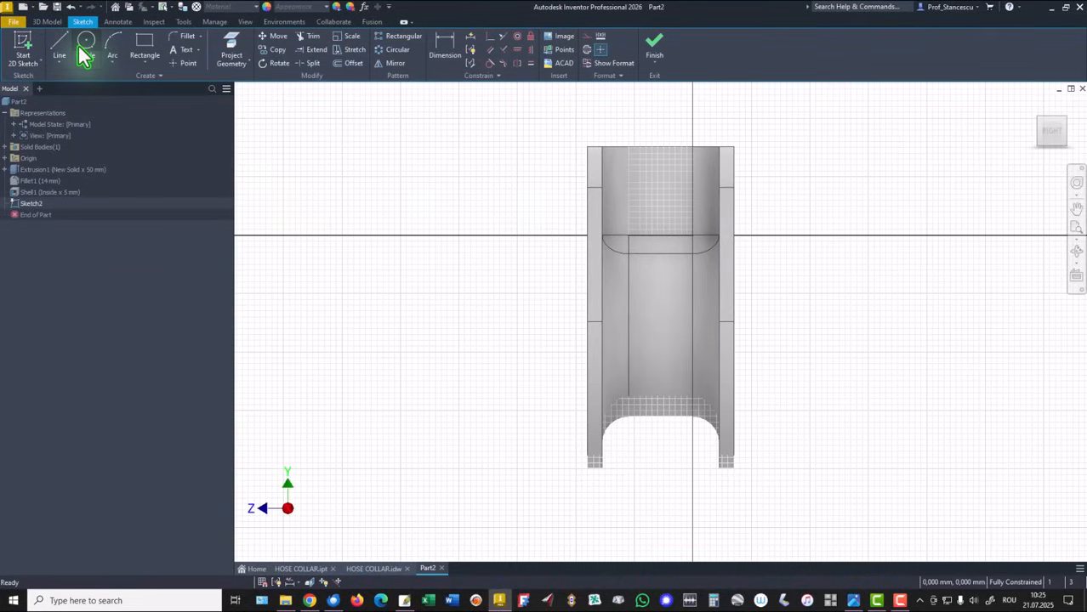
Draw a 10 mm diameter circle on the collar's side face for the hole
{"action": "left_click", "coordinate": [85, 47]}
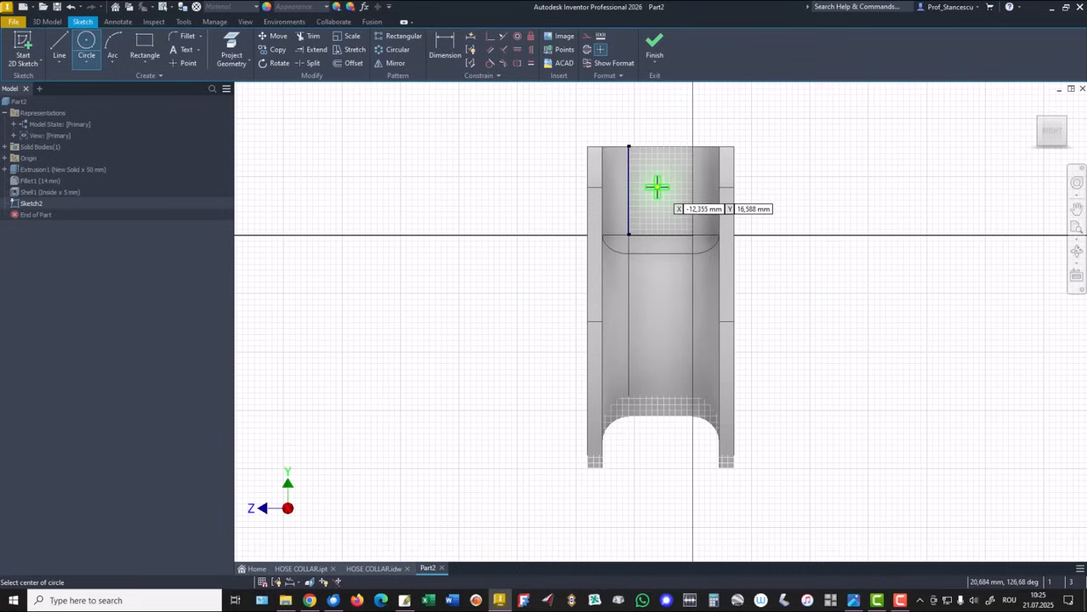
{"action": "left_click", "coordinate": [660, 187]}
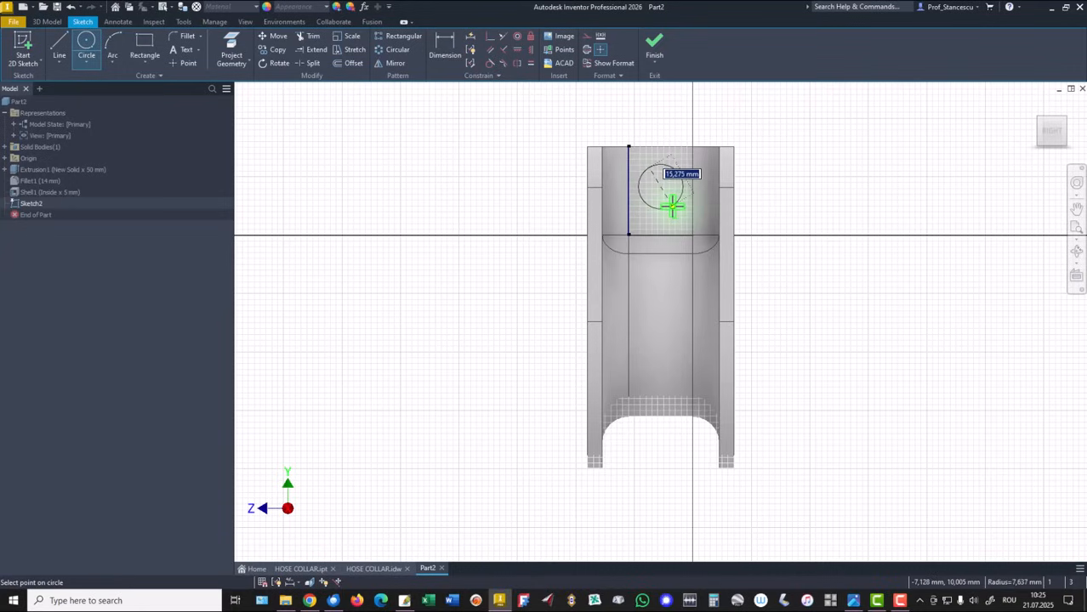
{"action": "type", "text": "10"}
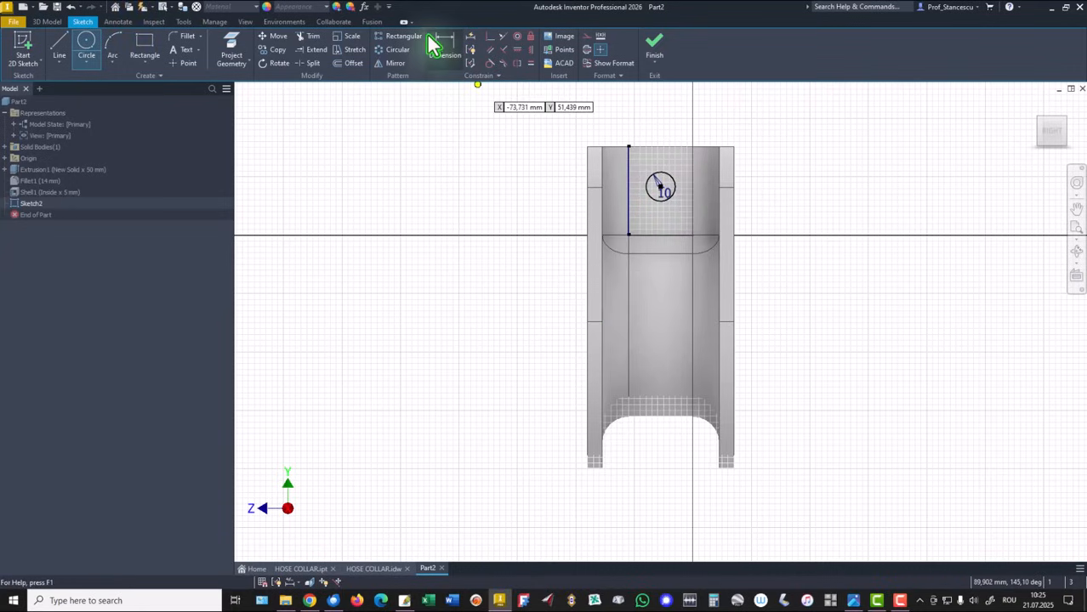
Dimension the circle 14 mm from the top edge, constrain it to origin geometry, and finish the sketch
{"action": "left_click", "coordinate": [445, 42]}
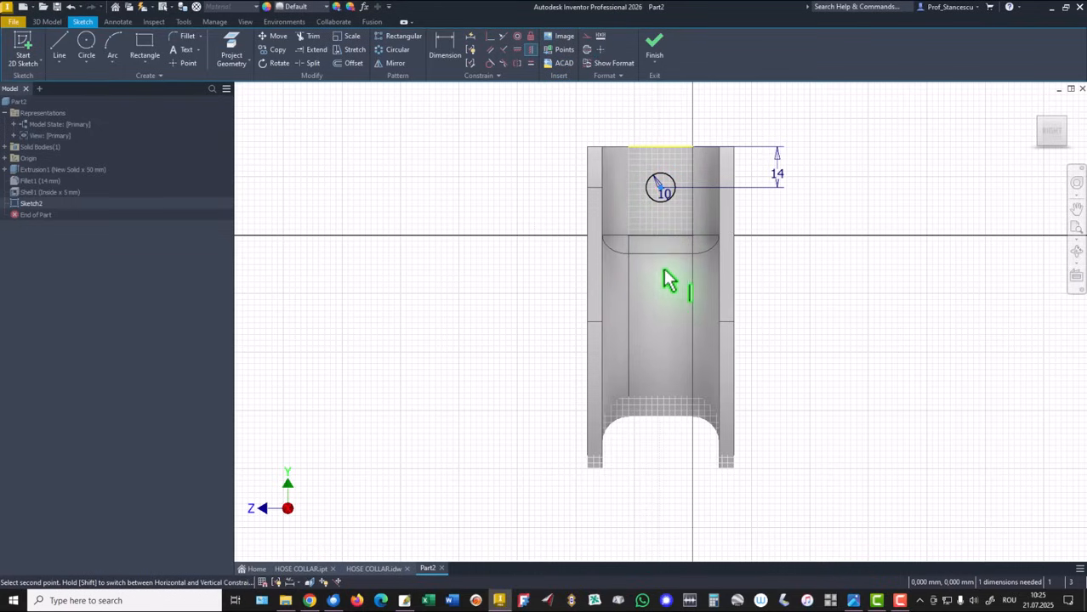
{"action": "mouse_move", "coordinate": [196, 179]}
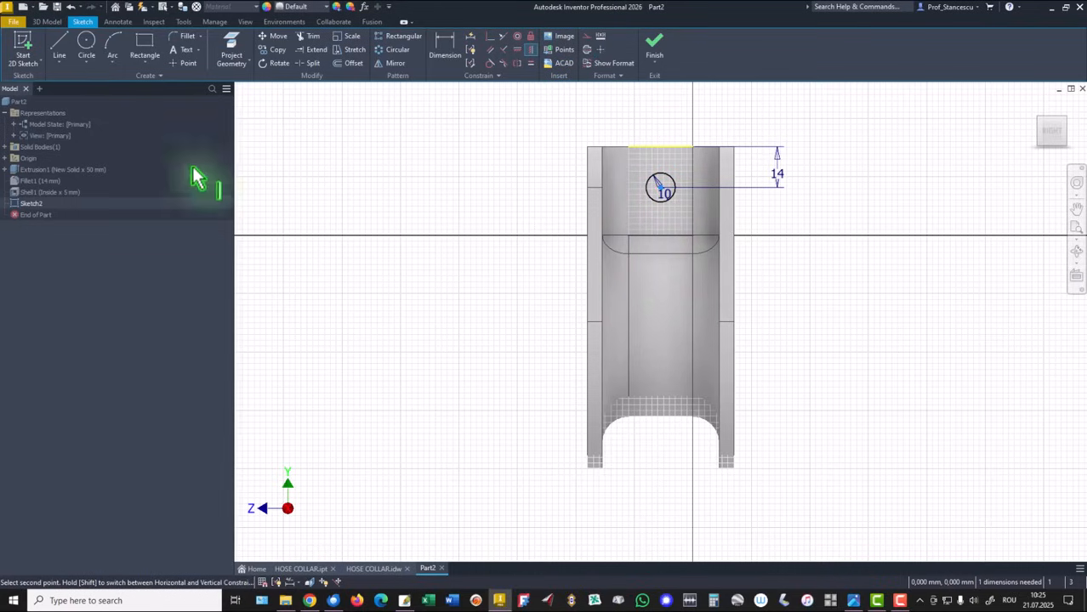
{"action": "left_click", "coordinate": [5, 158]}
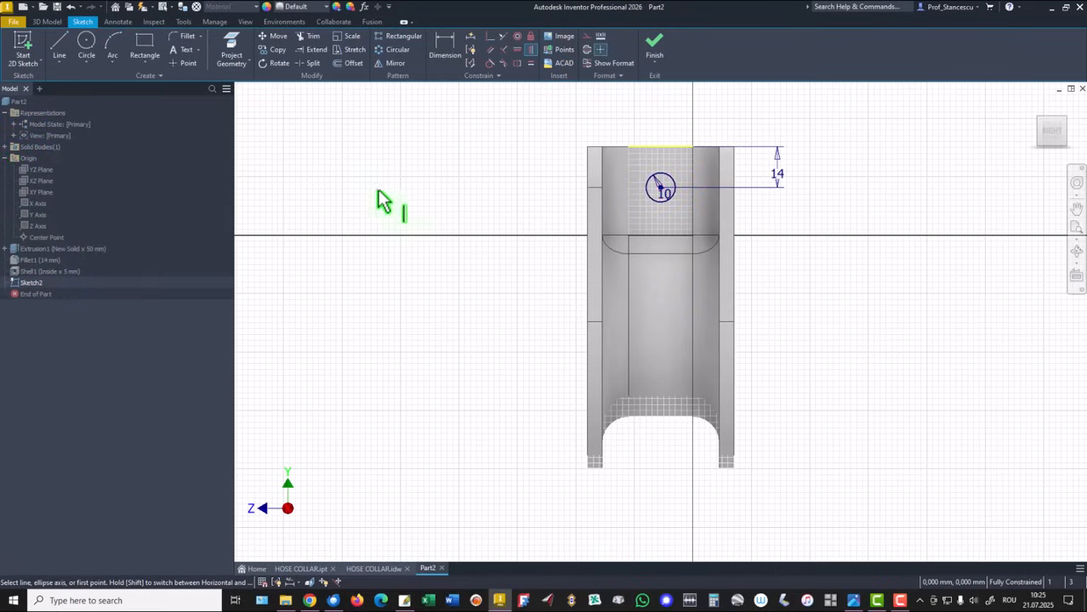
{"action": "mouse_move", "coordinate": [570, 161]}
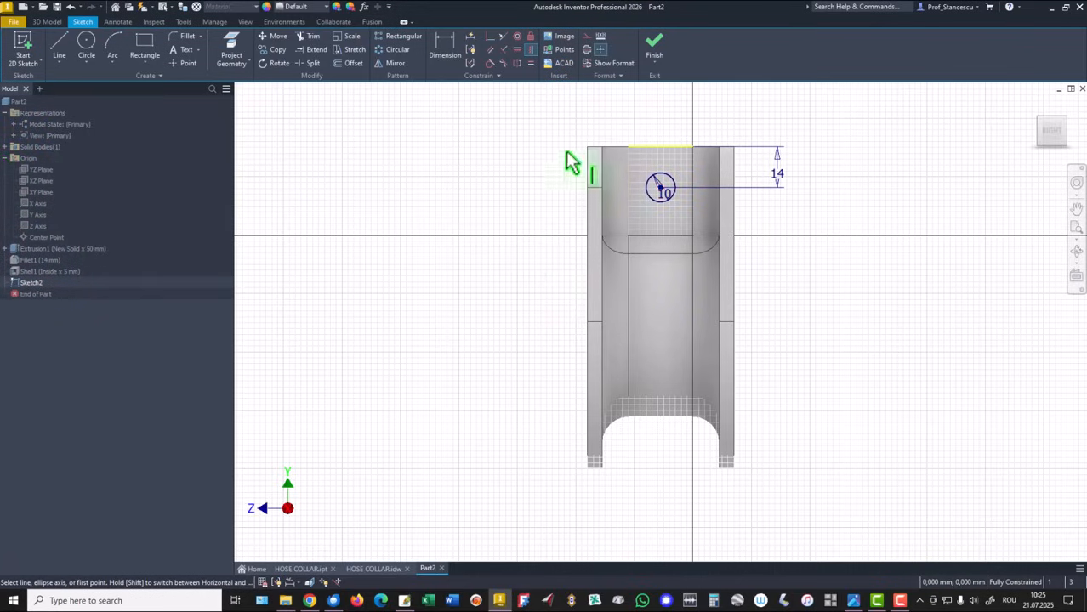
{"action": "left_click", "coordinate": [653, 43]}
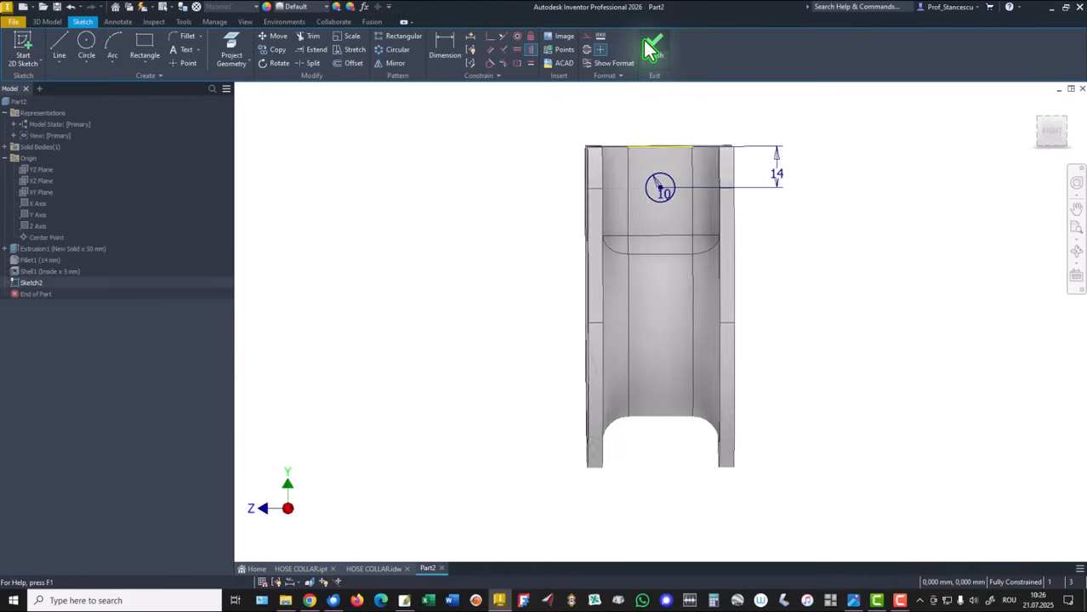
{"action": "left_click", "coordinate": [653, 47]}
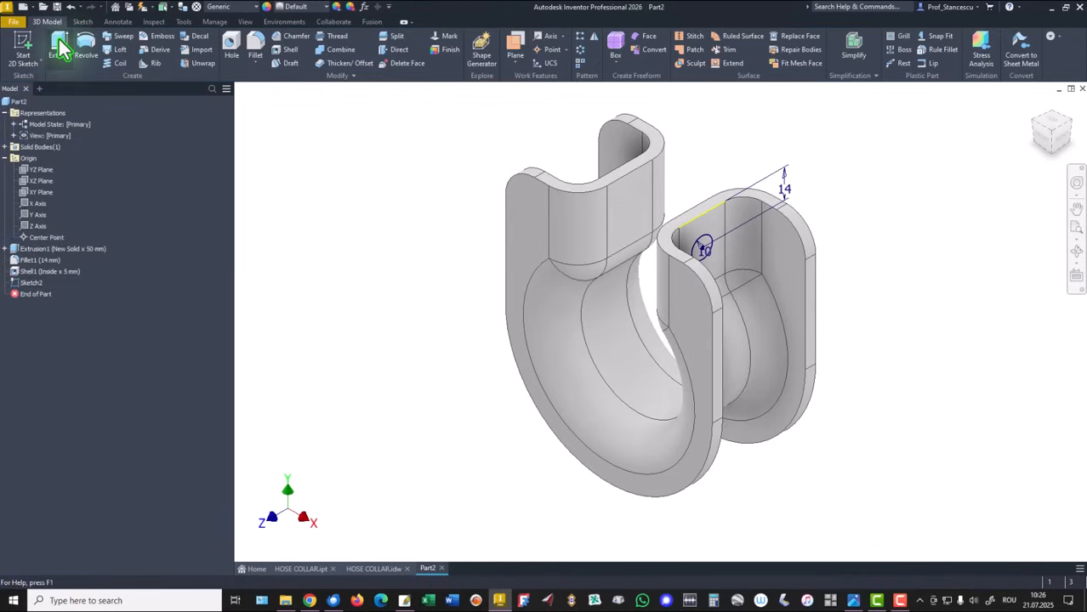
Extrude-cut the circle Through All so the hole passes through both collar arms
{"action": "left_click", "coordinate": [60, 47]}
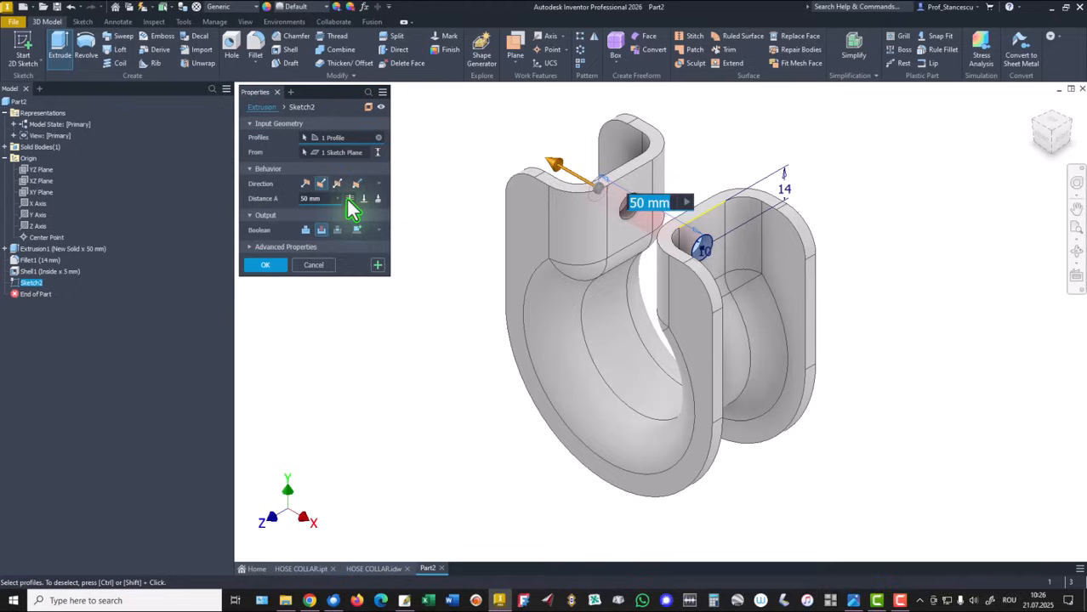
{"action": "left_click", "coordinate": [265, 265]}
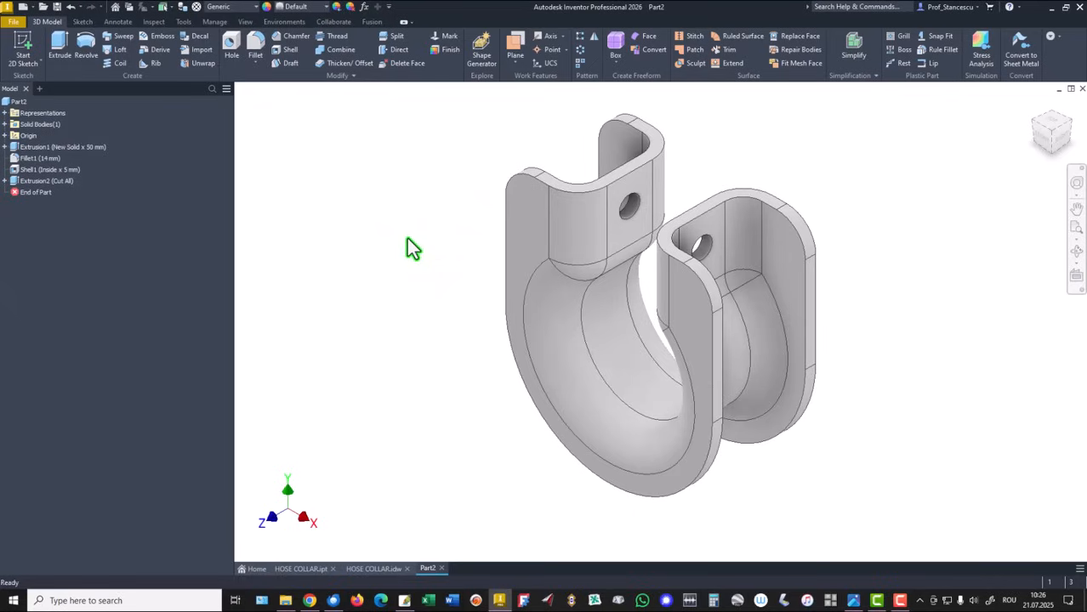
{"action": "mouse_move", "coordinate": [398, 262]}
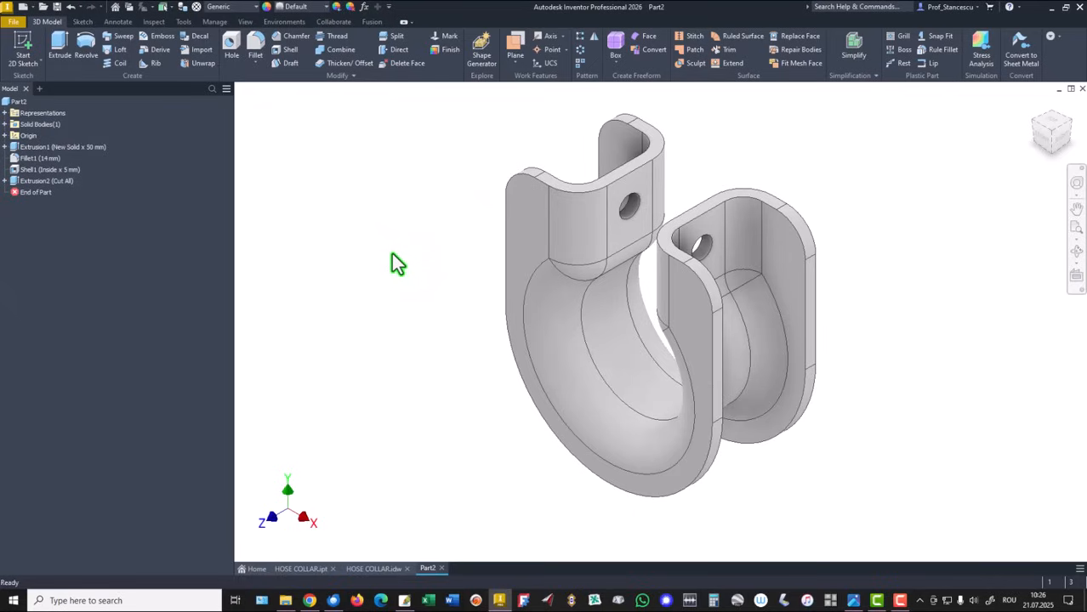
{"action": "left_click", "coordinate": [17, 102]}
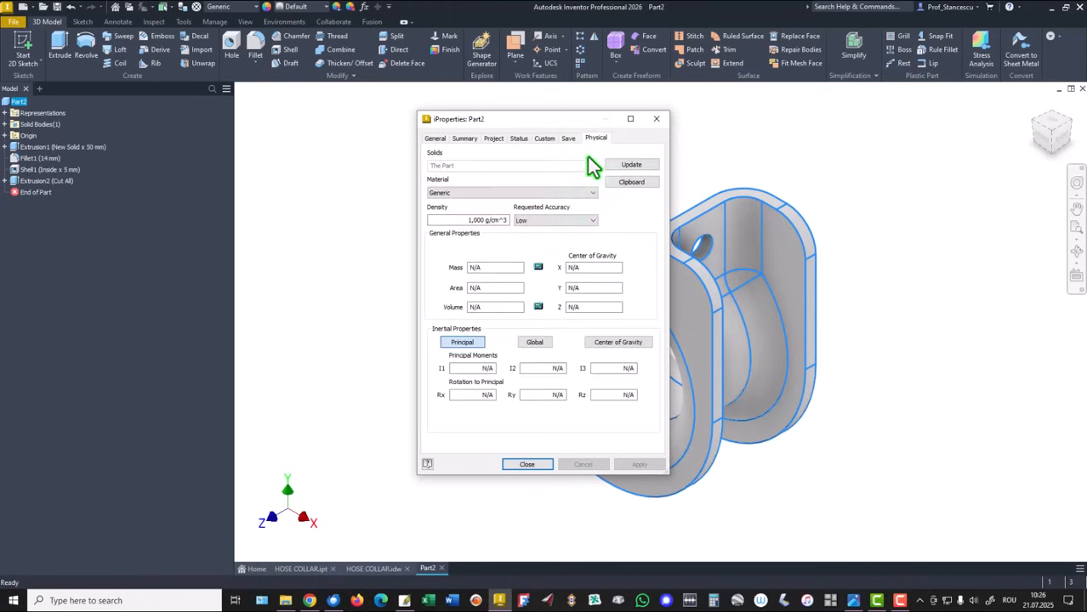
Update the part's physical properties in iProperties to get its computed volume, then close the dialog
{"action": "left_click", "coordinate": [632, 163]}
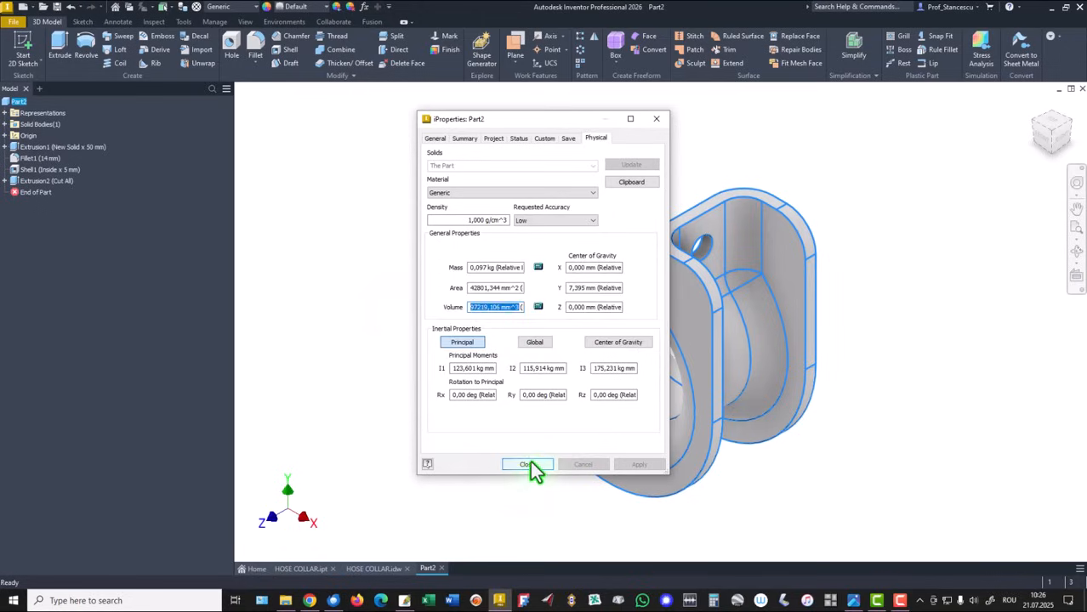
{"action": "left_click", "coordinate": [527, 464]}
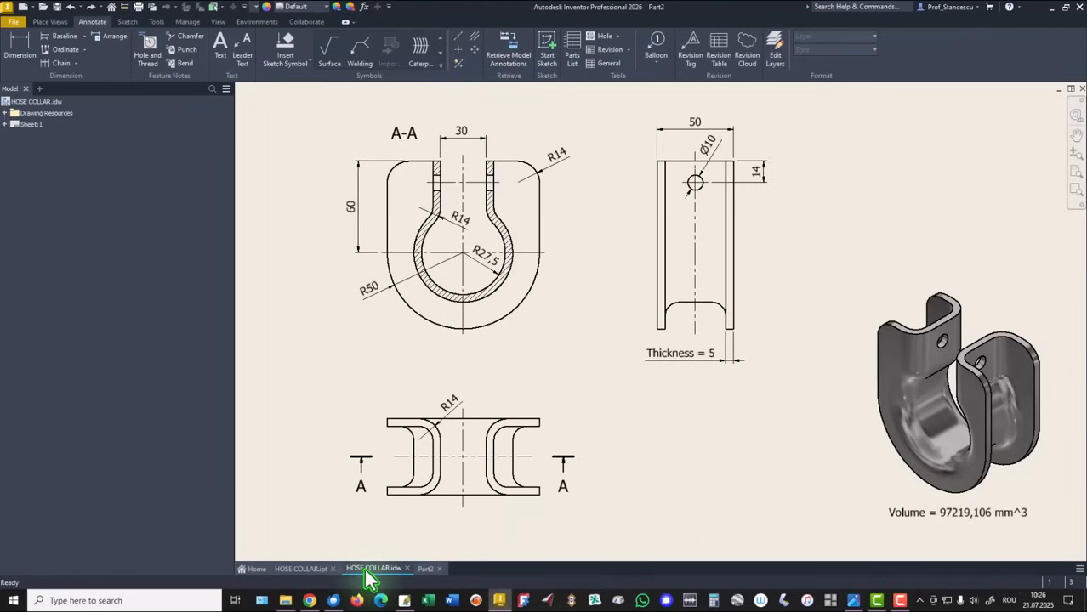
Paste the computed volume into the drawing's volume note to compare with 97219,106 mm^3, cancel, and return to the part
{"action": "left_click", "coordinate": [956, 512]}
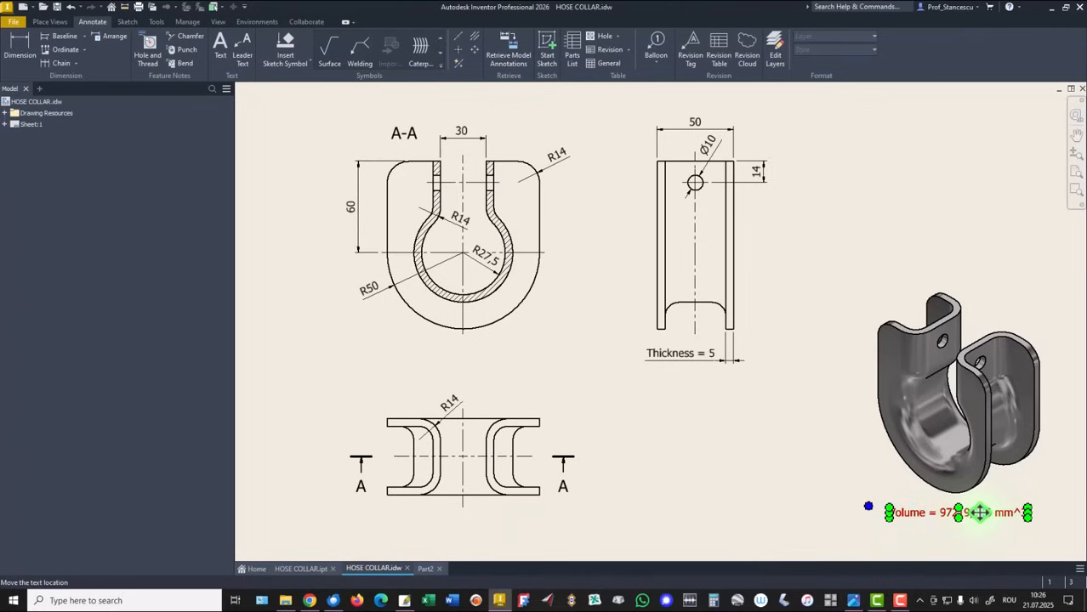
{"action": "double_click", "coordinate": [960, 512]}
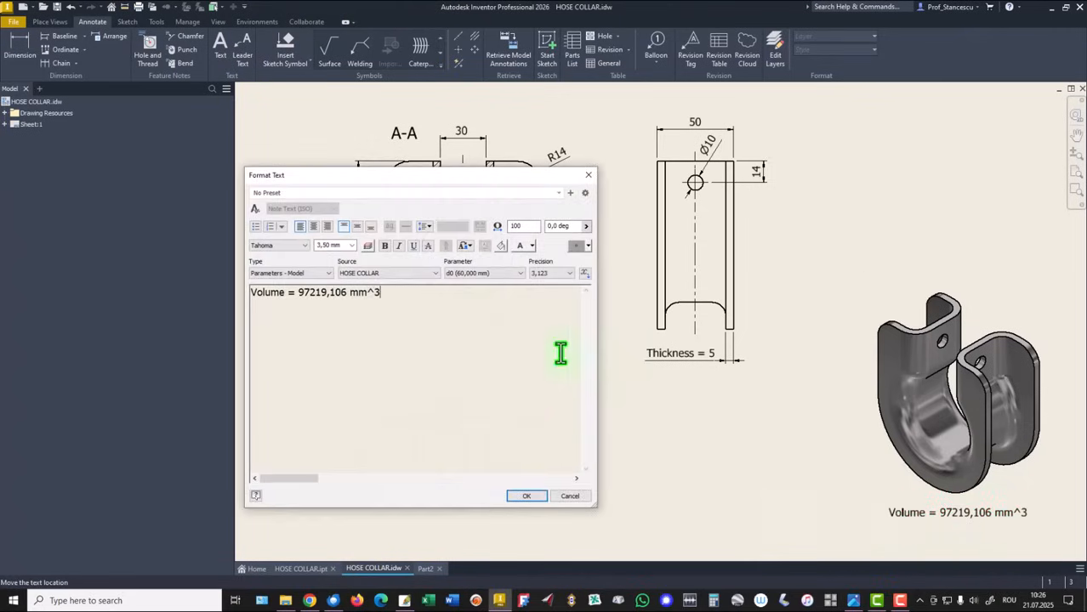
{"action": "key", "text": "ctrl+v"}
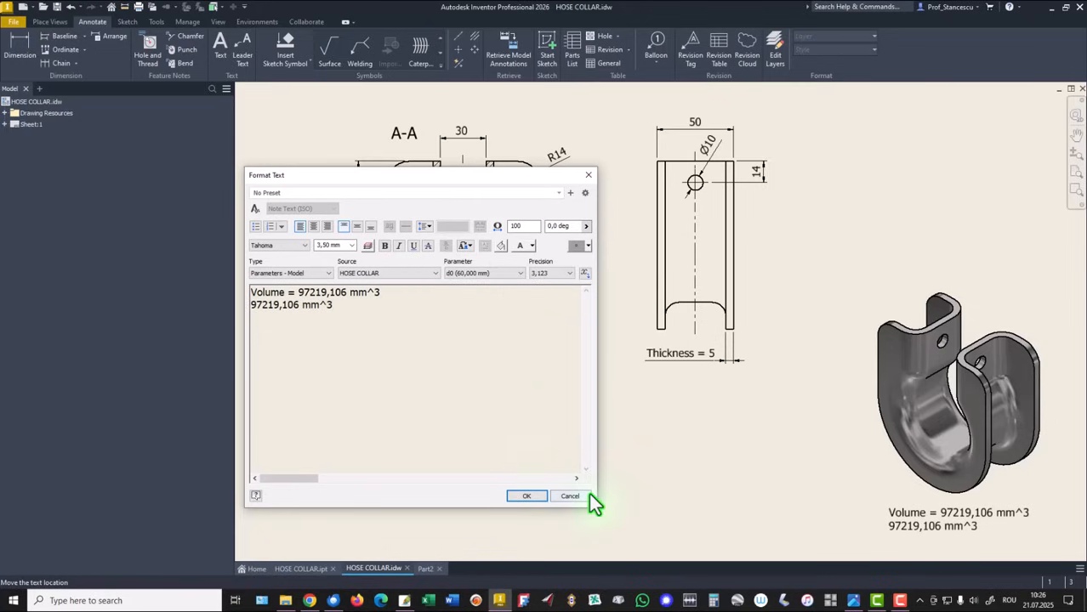
{"action": "left_click", "coordinate": [527, 497]}
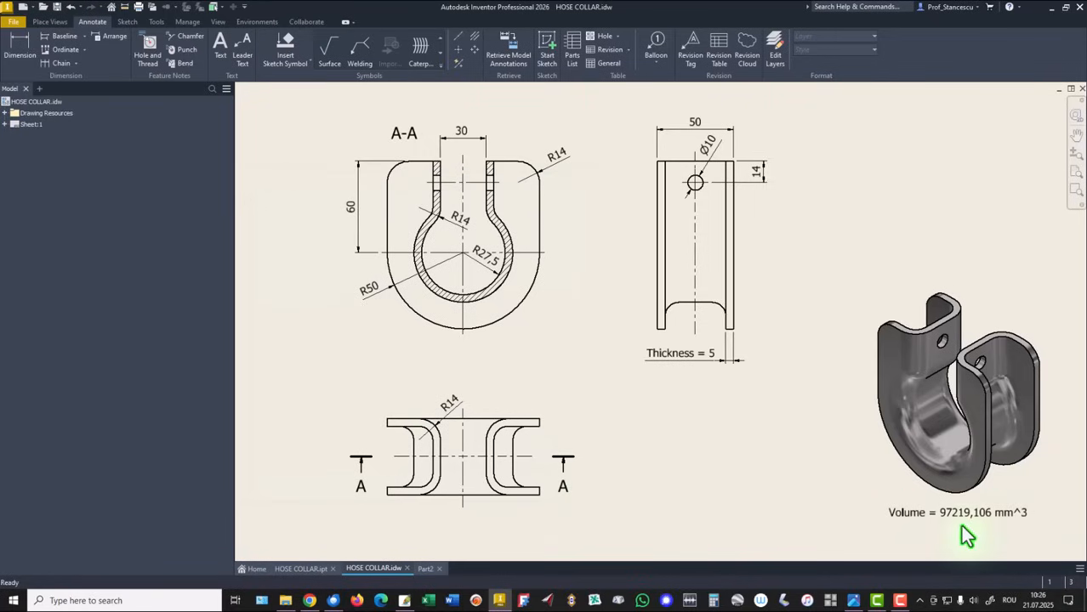
{"action": "mouse_move", "coordinate": [740, 429]}
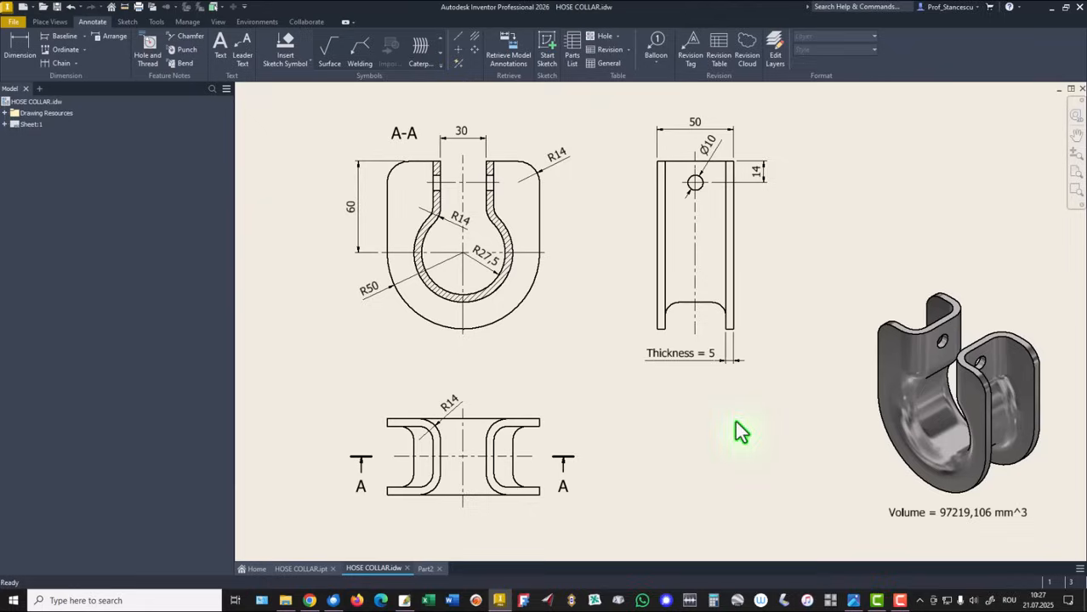
{"action": "mouse_move", "coordinate": [611, 381]}
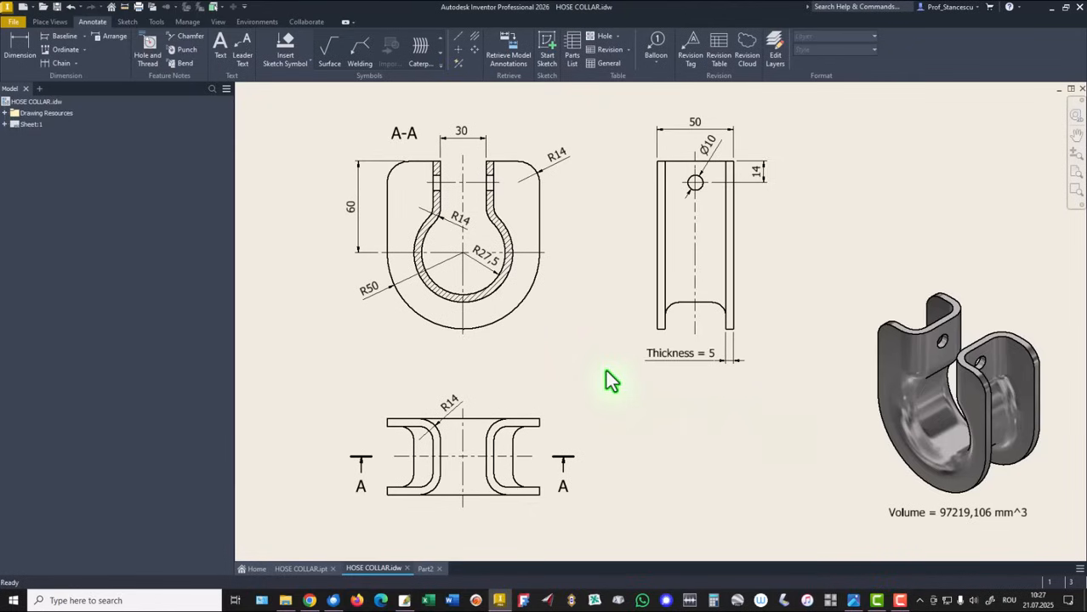
{"action": "mouse_move", "coordinate": [314, 141]}
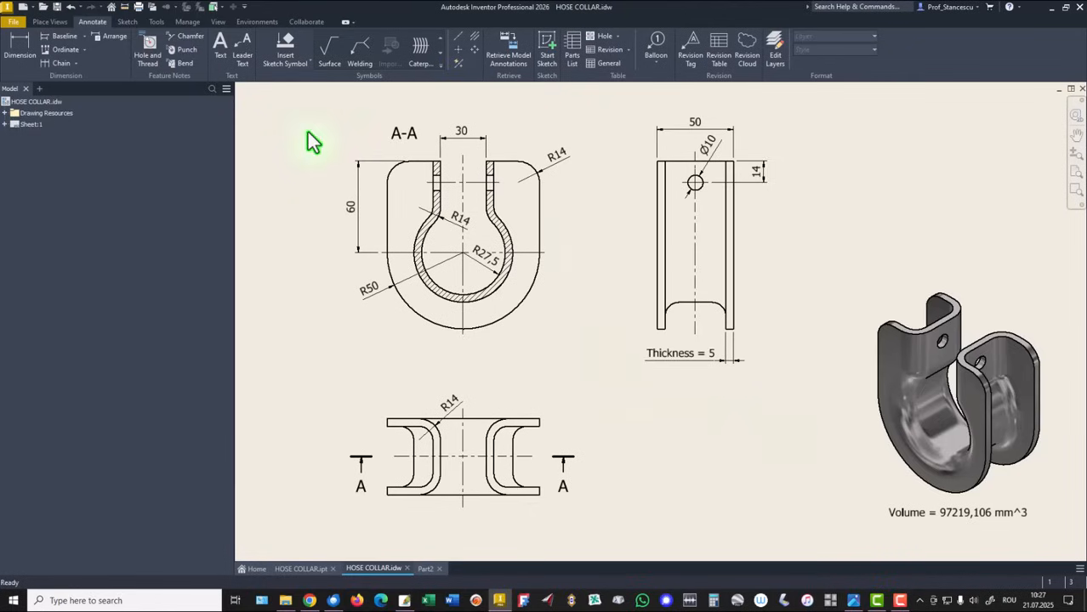
{"action": "left_click", "coordinate": [427, 568]}
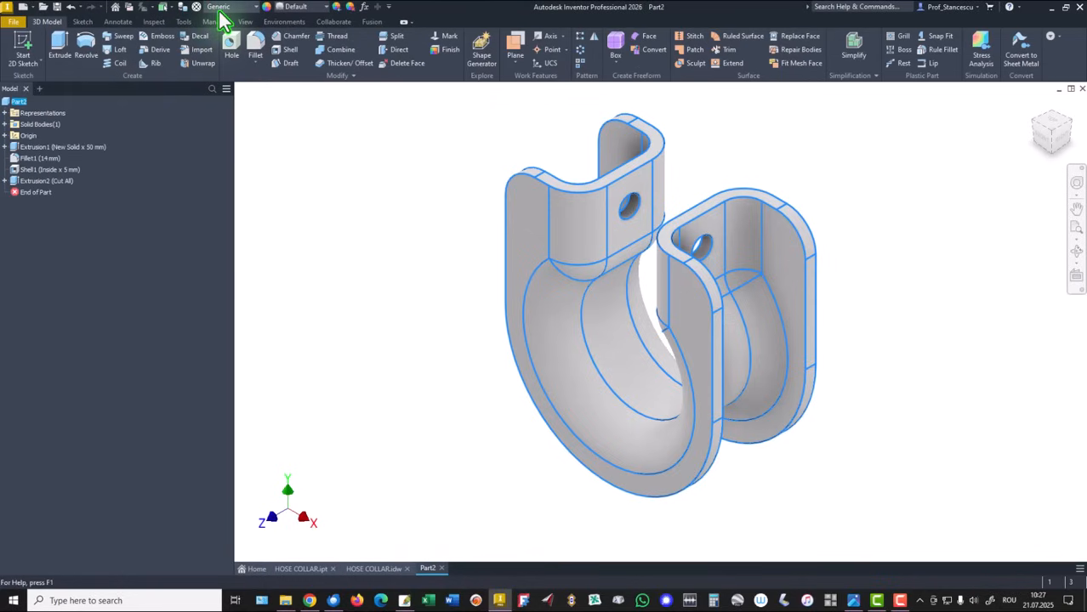
Scroll the material list down to the steel entries to pick Steel, Carbon
{"action": "left_click", "coordinate": [230, 6]}
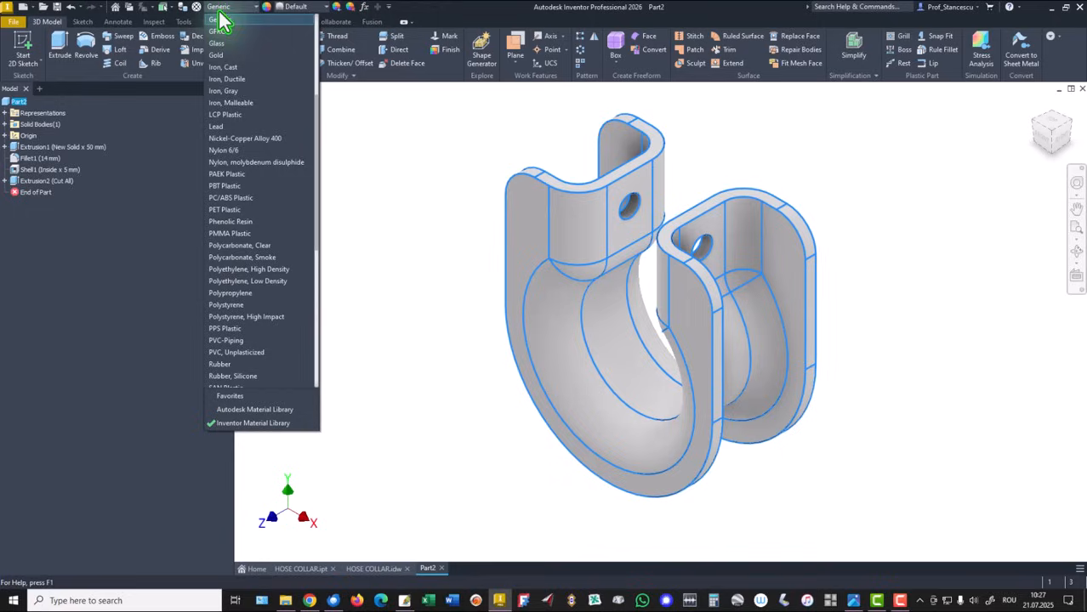
{"action": "scroll", "scroll_direction": "down", "scroll_amount": 3}
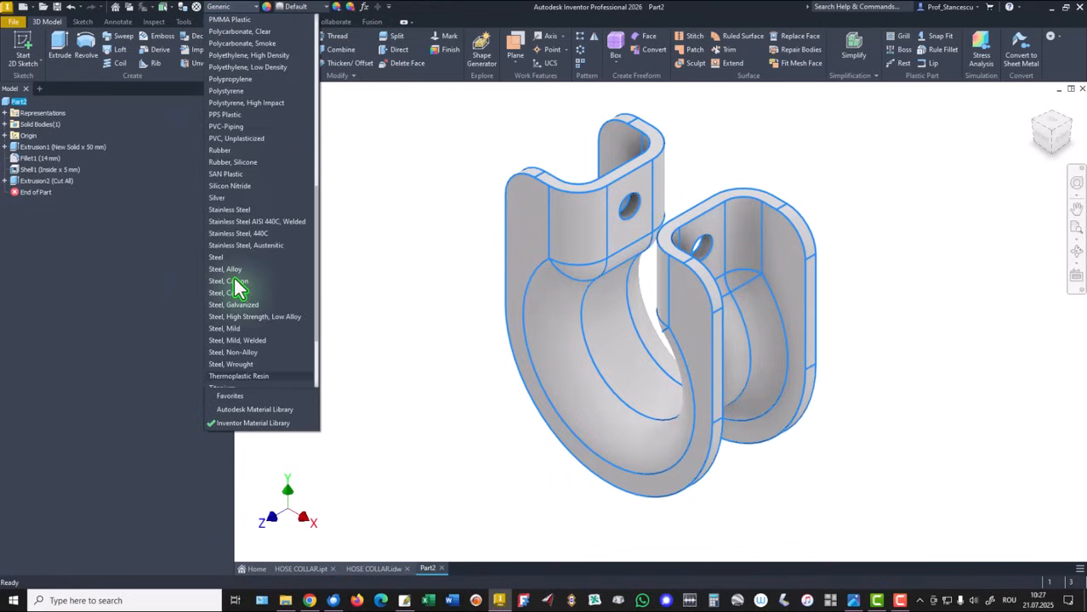
{"action": "mouse_move", "coordinate": [247, 304]}
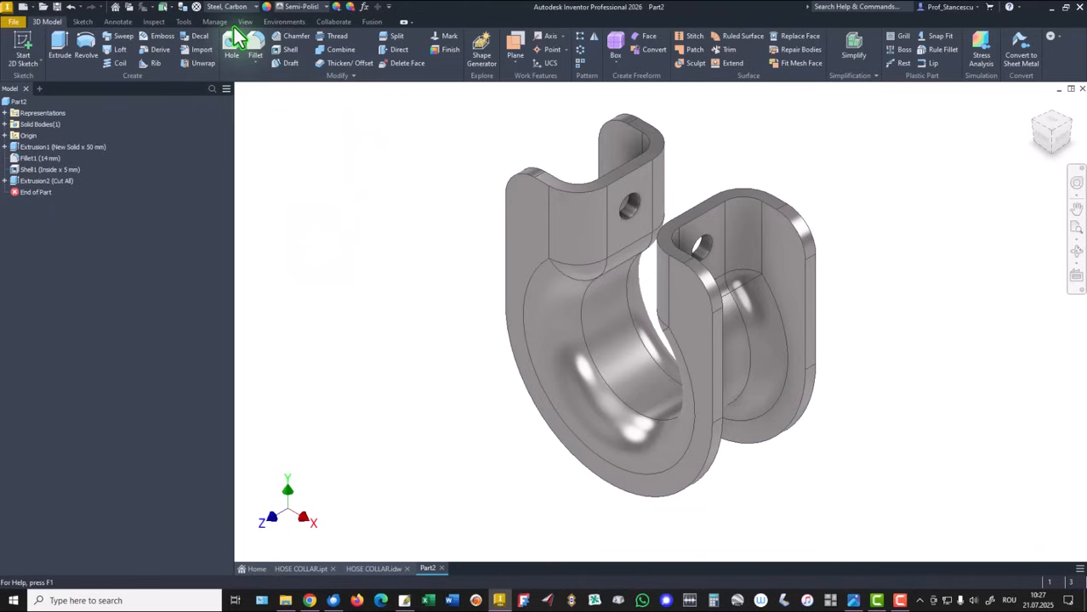
Set the visual style to Shaded with Default Lights and return to the Part2 model
{"action": "left_click", "coordinate": [245, 21]}
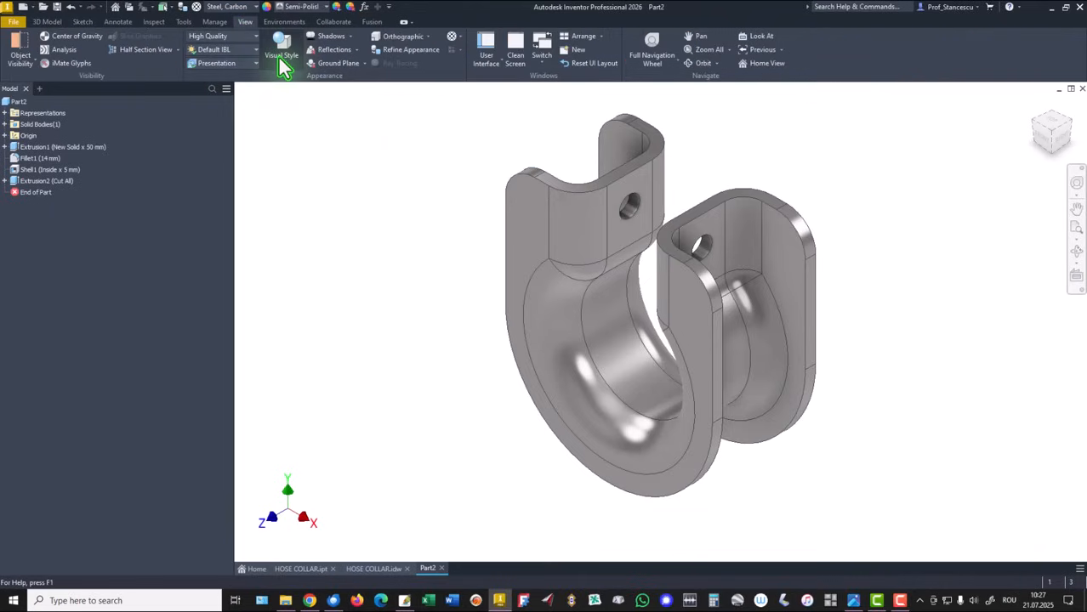
{"action": "left_click", "coordinate": [281, 54]}
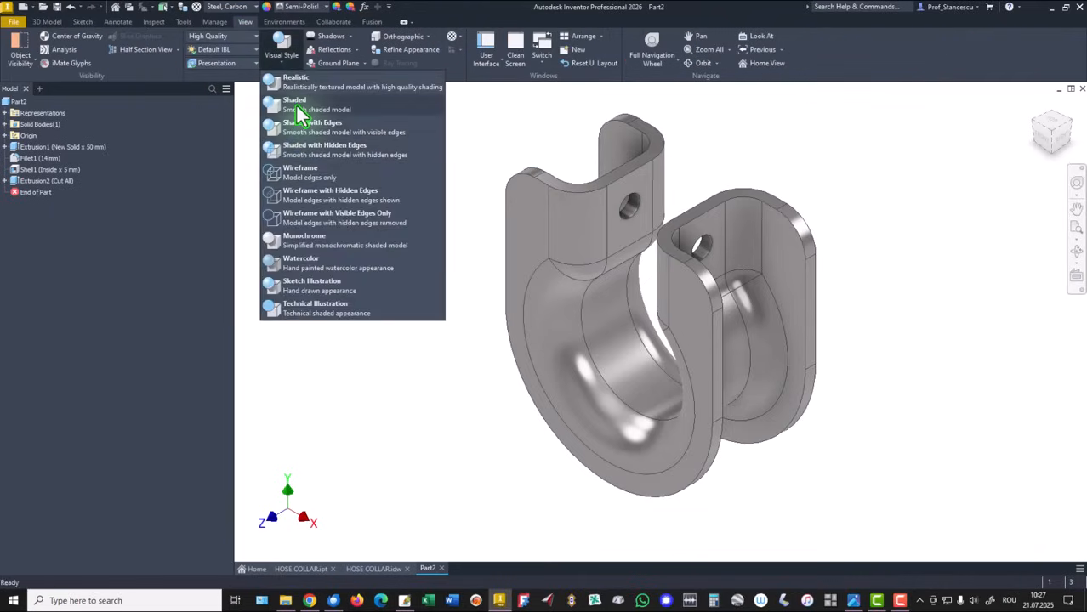
{"action": "left_click", "coordinate": [295, 103]}
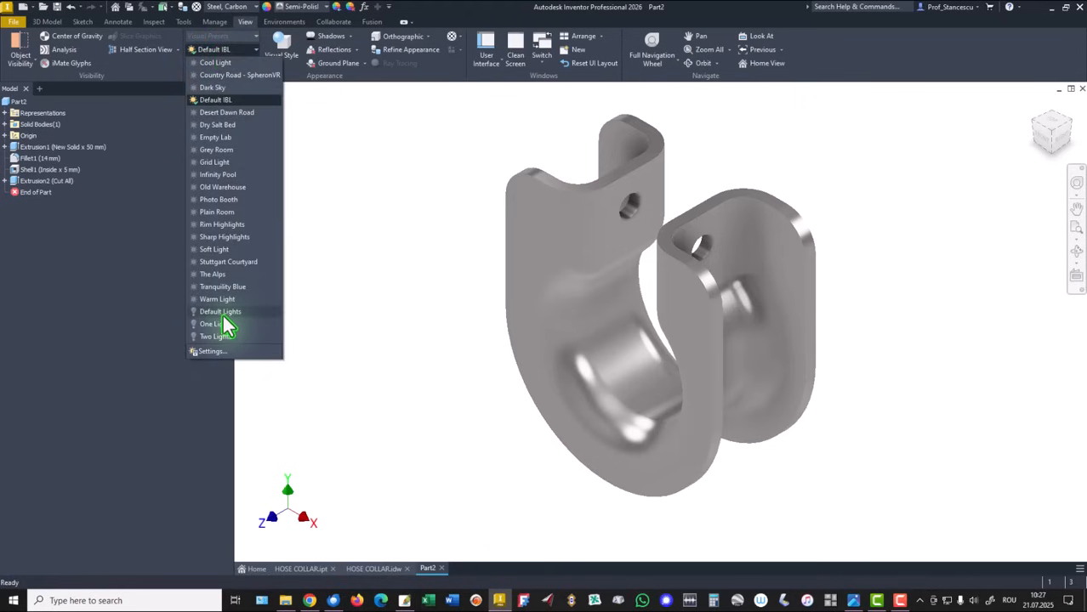
{"action": "mouse_move", "coordinate": [224, 323]}
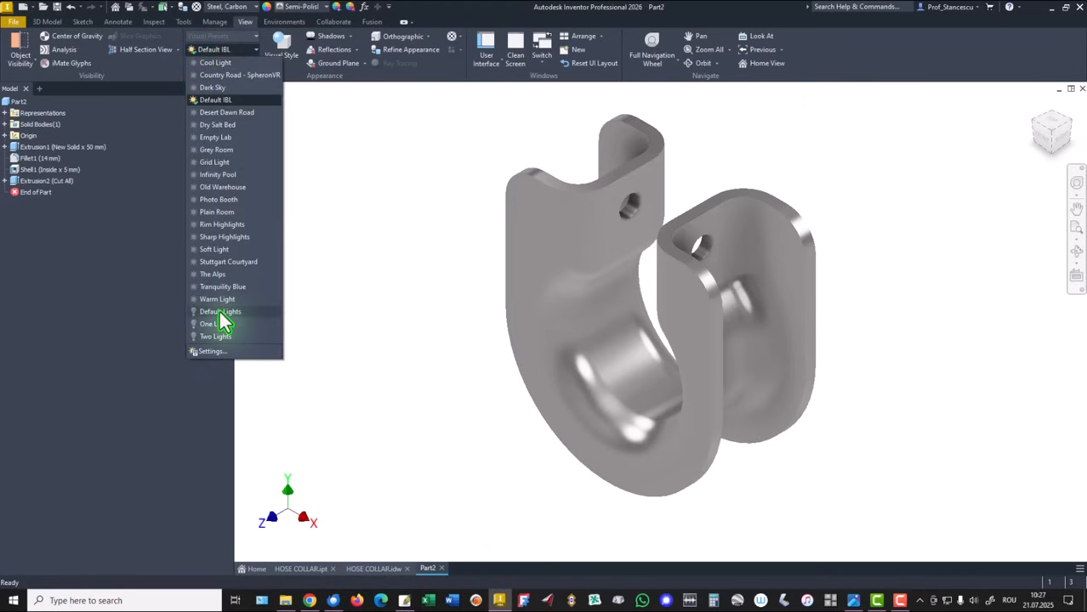
{"action": "left_click", "coordinate": [219, 311]}
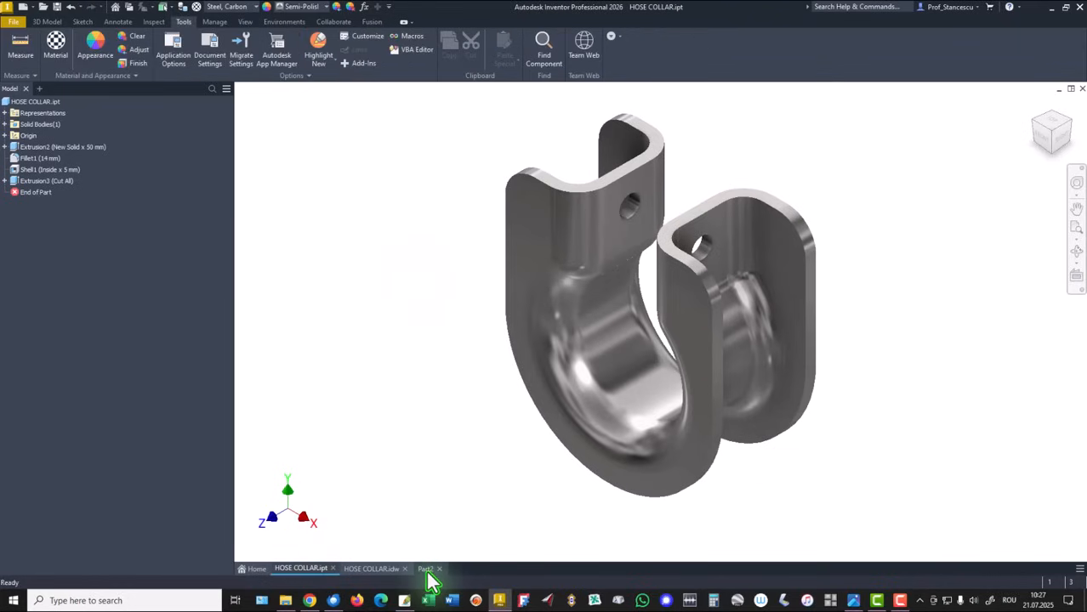
{"action": "left_click", "coordinate": [429, 569]}
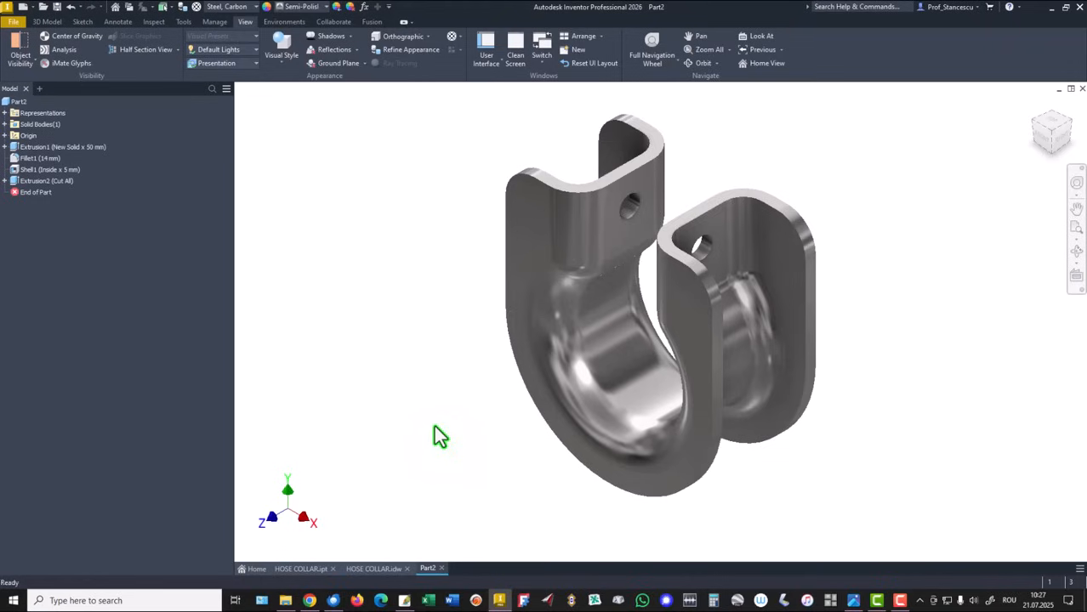
{"action": "mouse_move", "coordinate": [418, 393]}
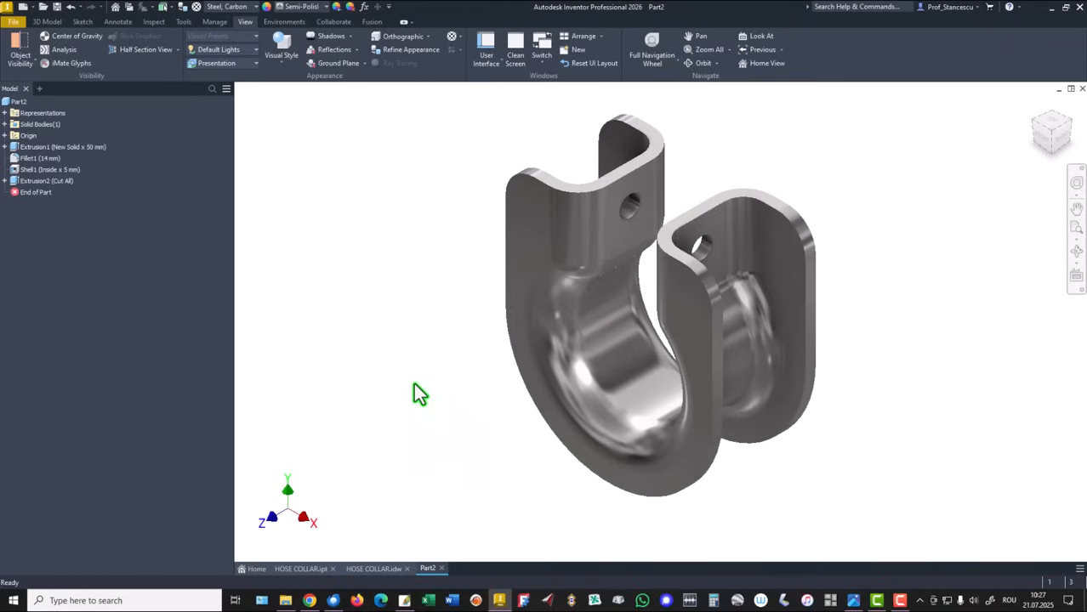